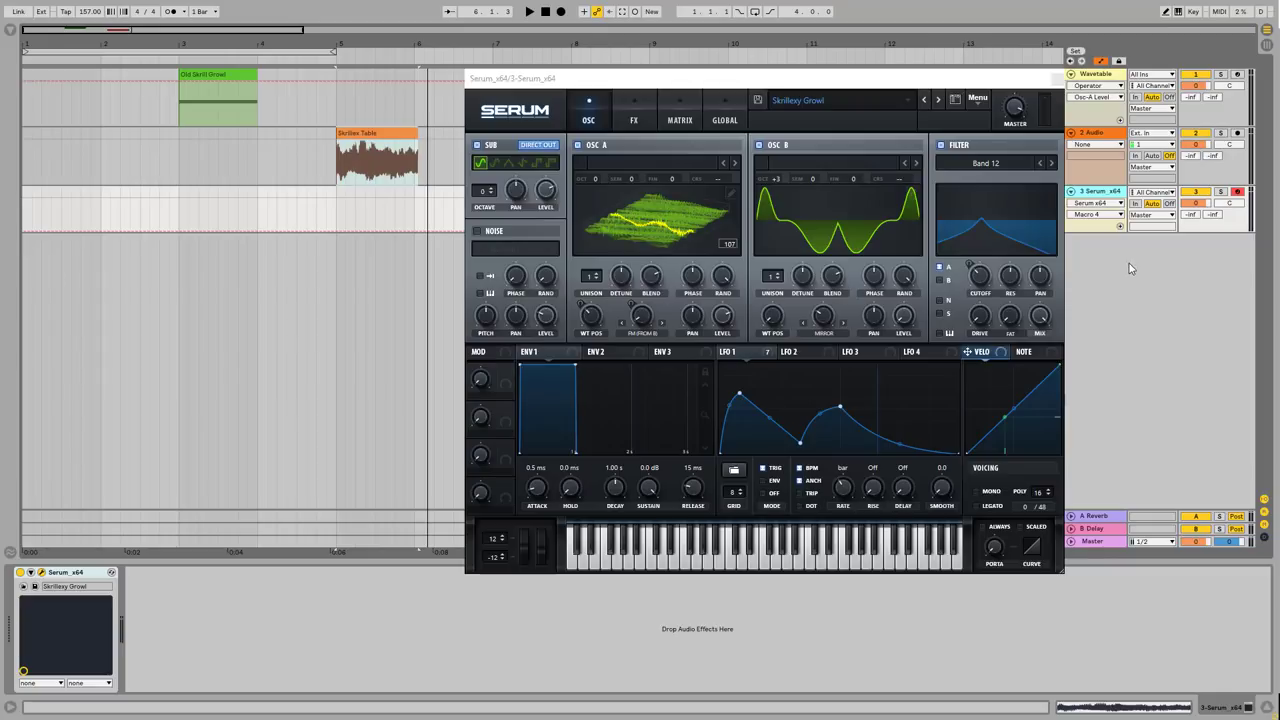
Move the Serum window aside and bring back the Wavetable track's Operator rack and effects chain.
drag(512, 78, 489, 117)
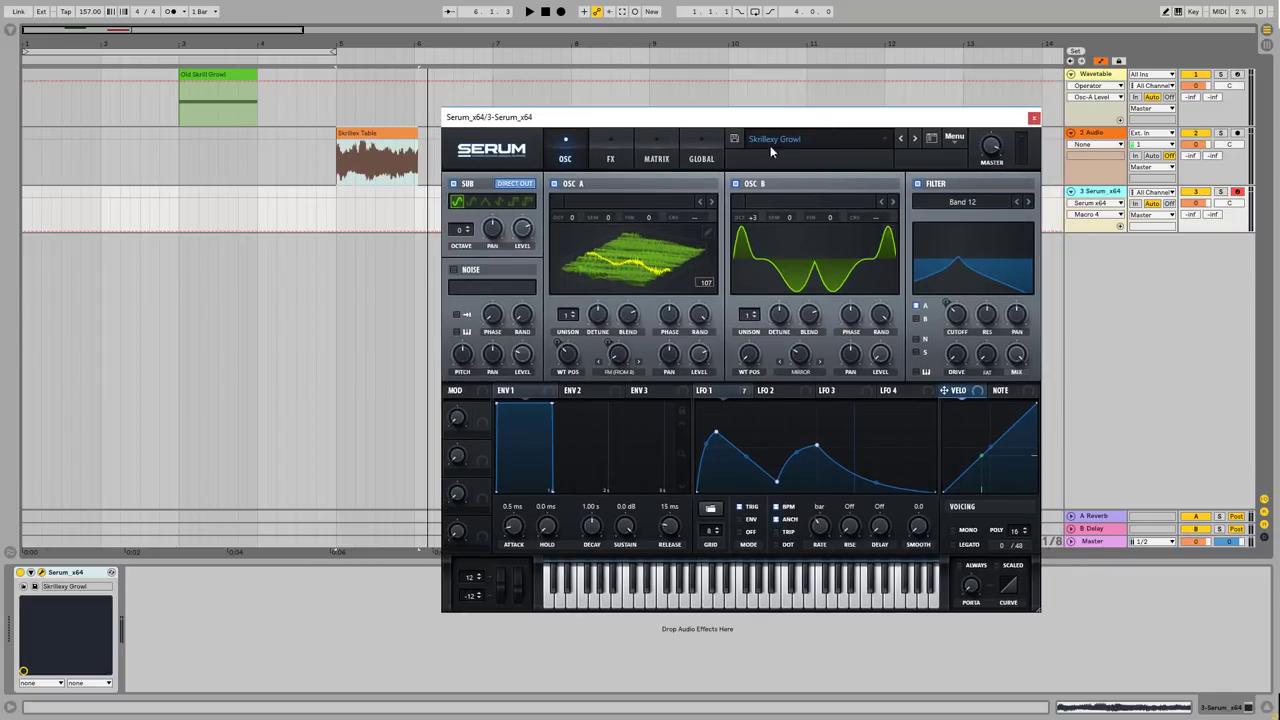
mouse_move(770, 121)
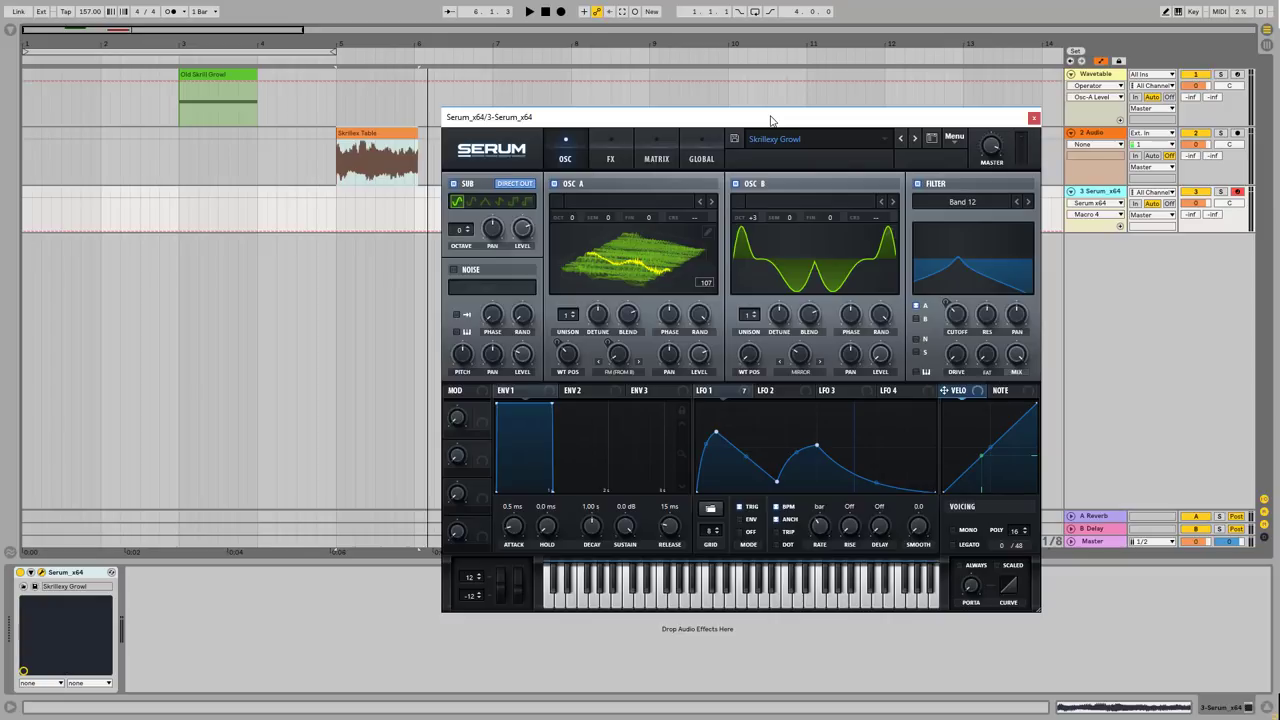
click(1033, 117)
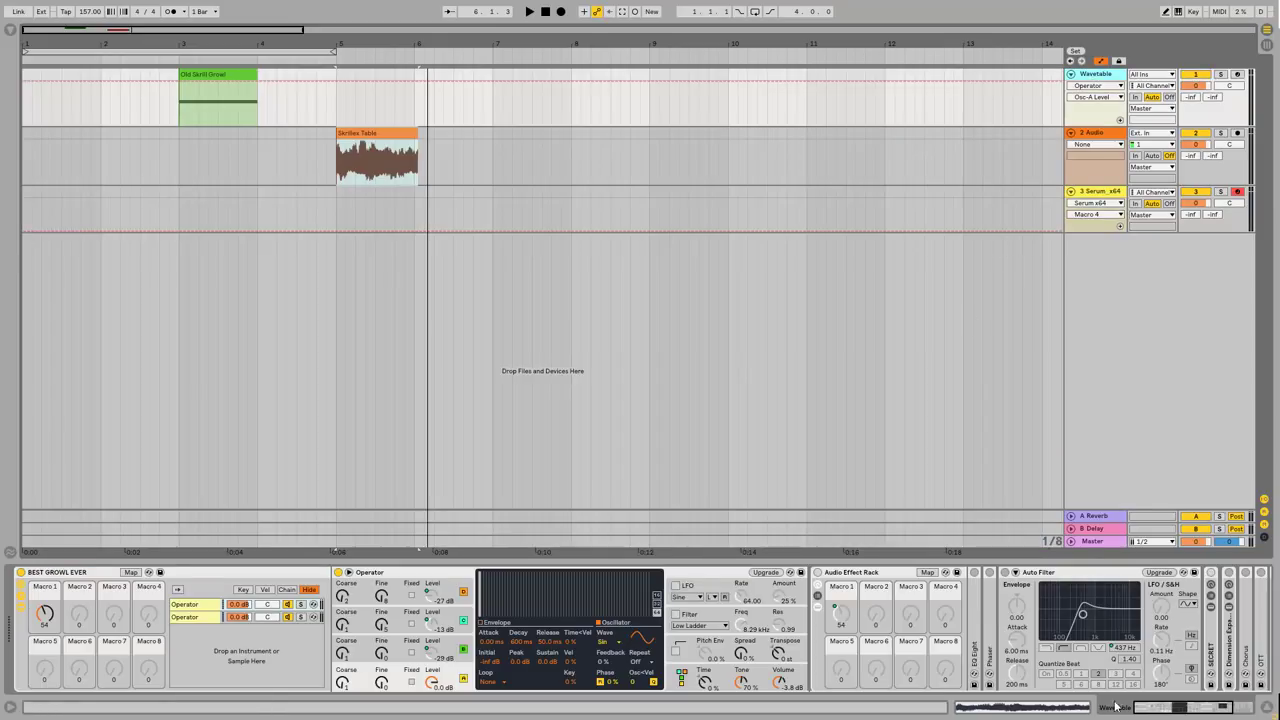
click(1095, 85)
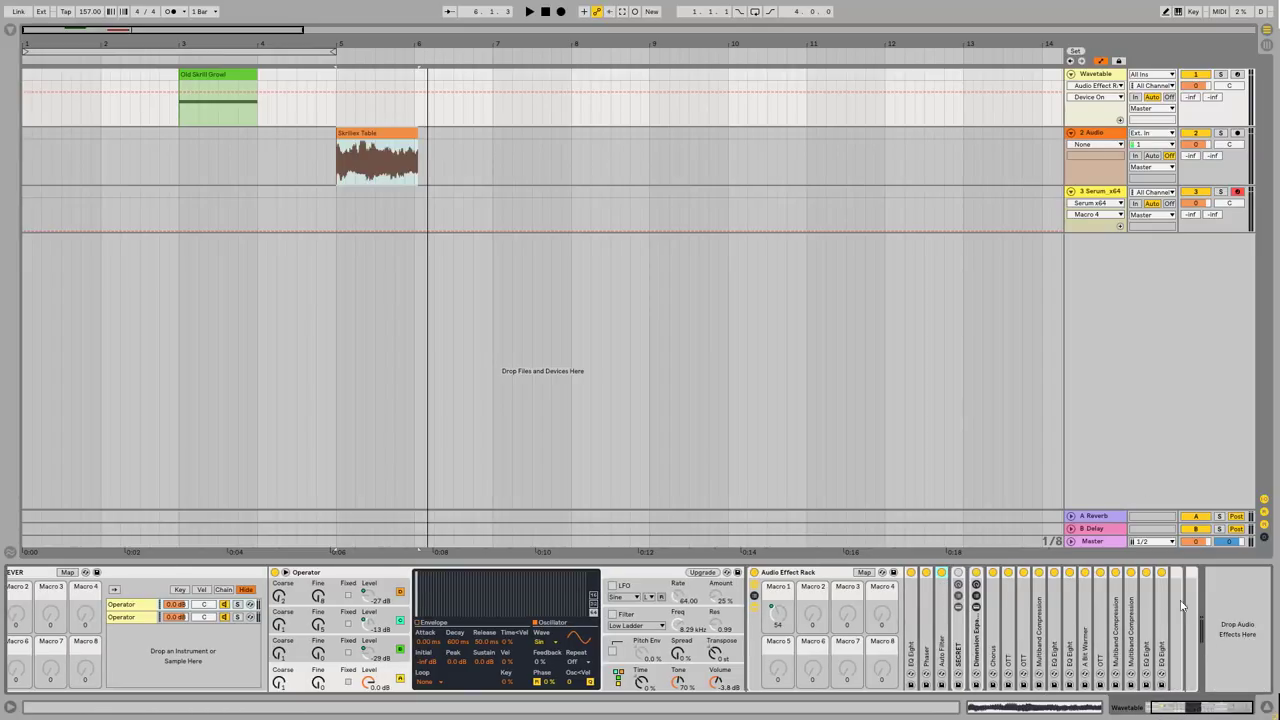
click(1095, 74)
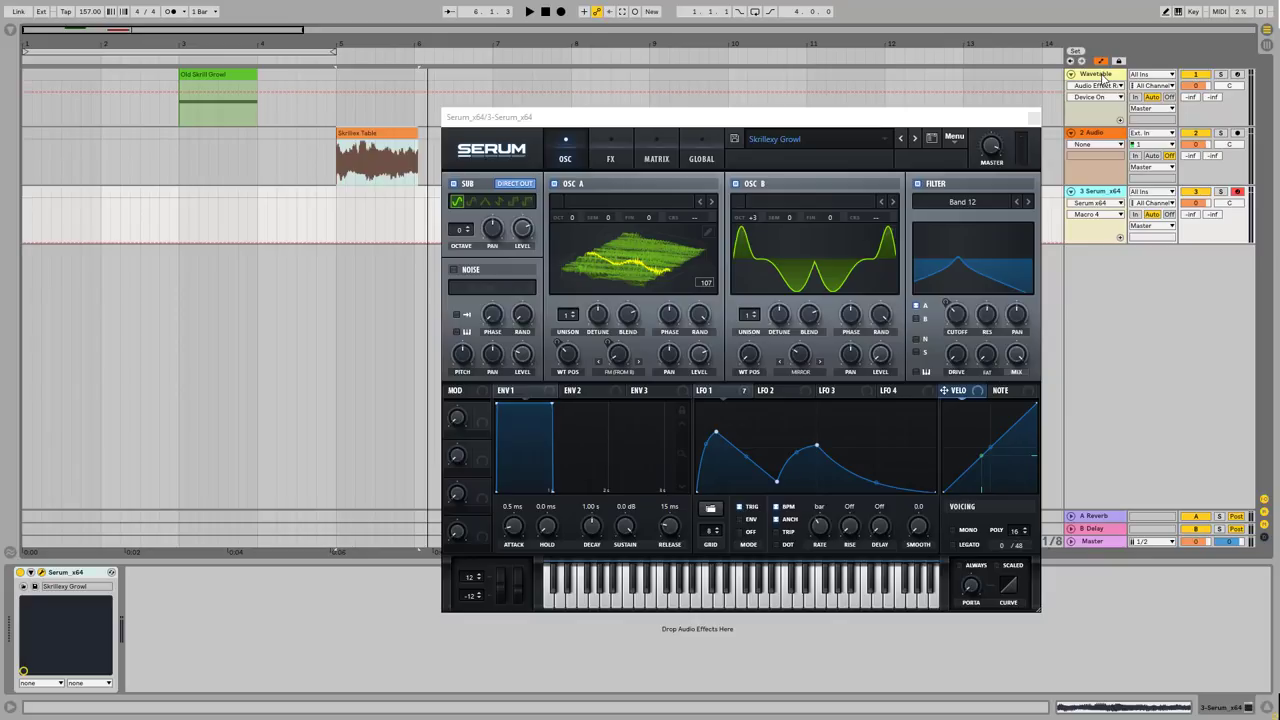
click(1033, 117)
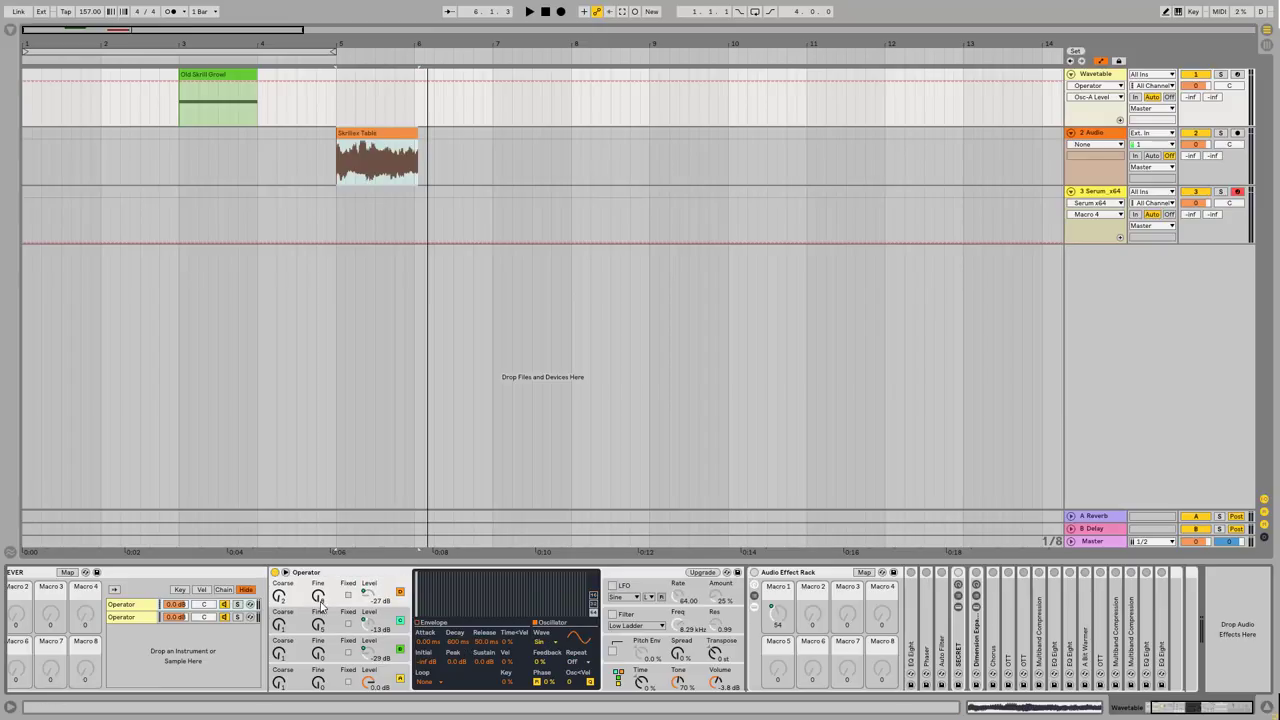
Select oscillator D's Coarse tuning and show Operator's modulation routing page.
click(1095, 97)
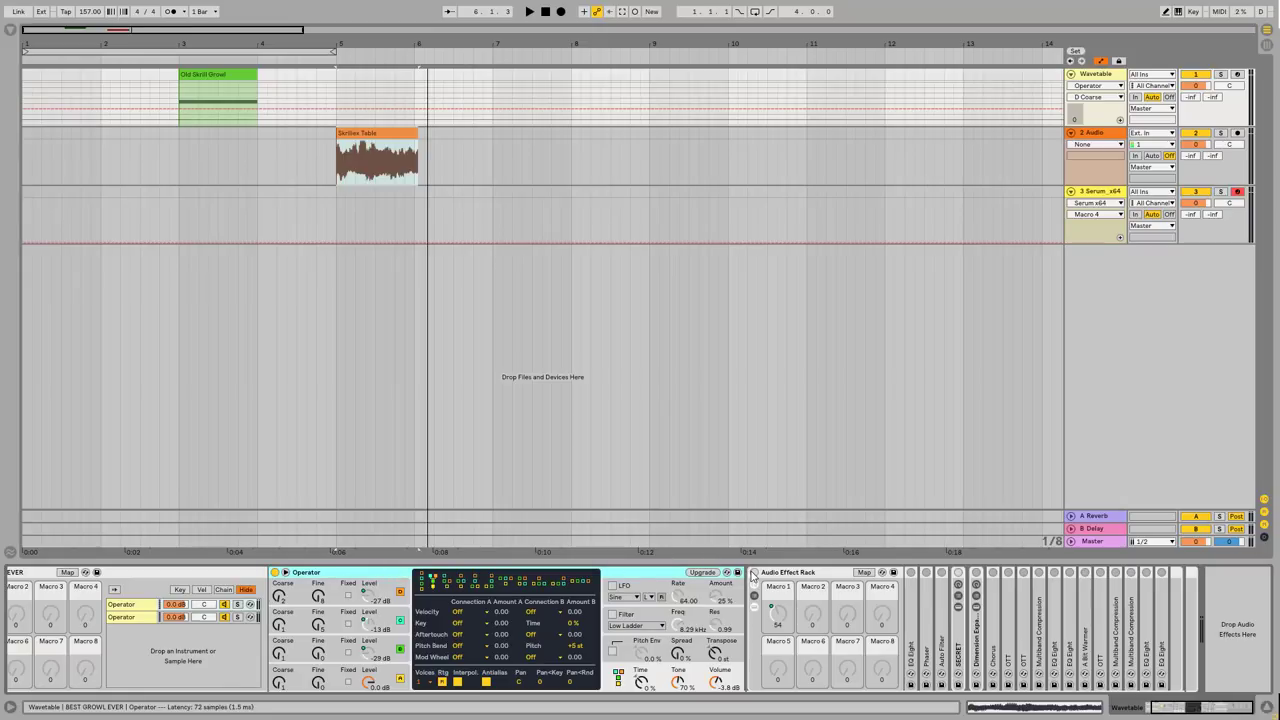
click(1237, 74)
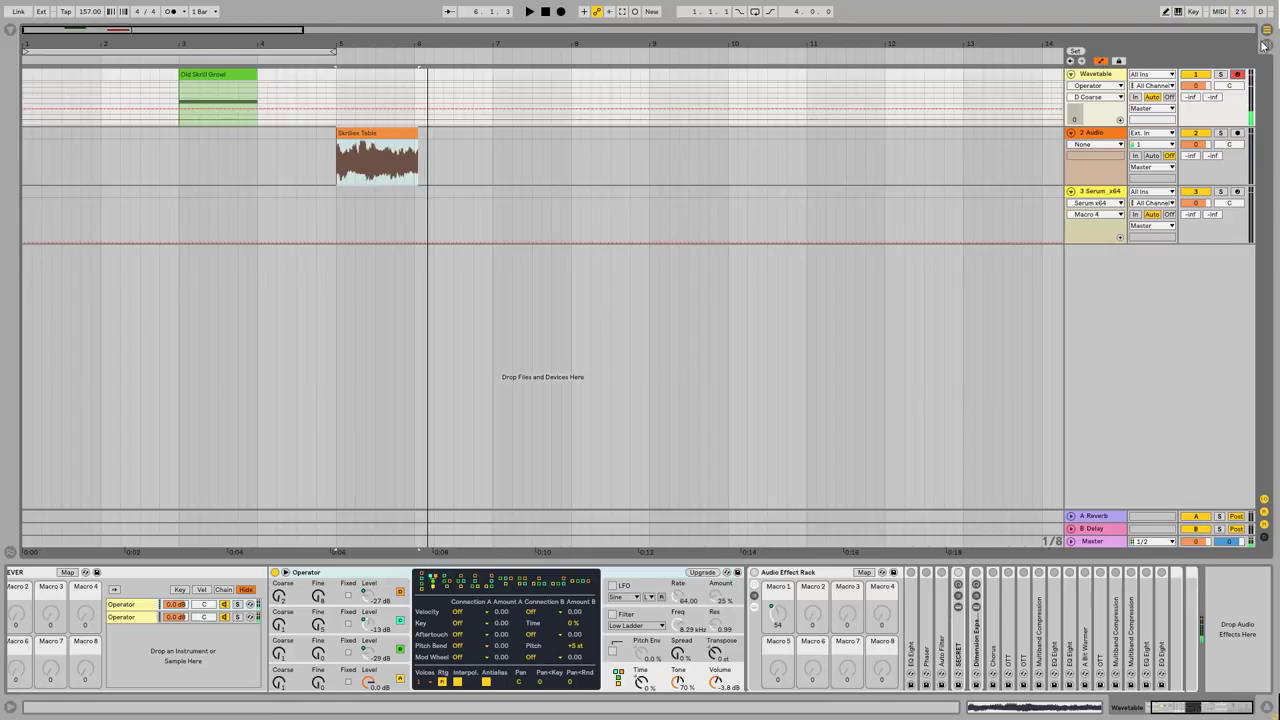
click(1095, 85)
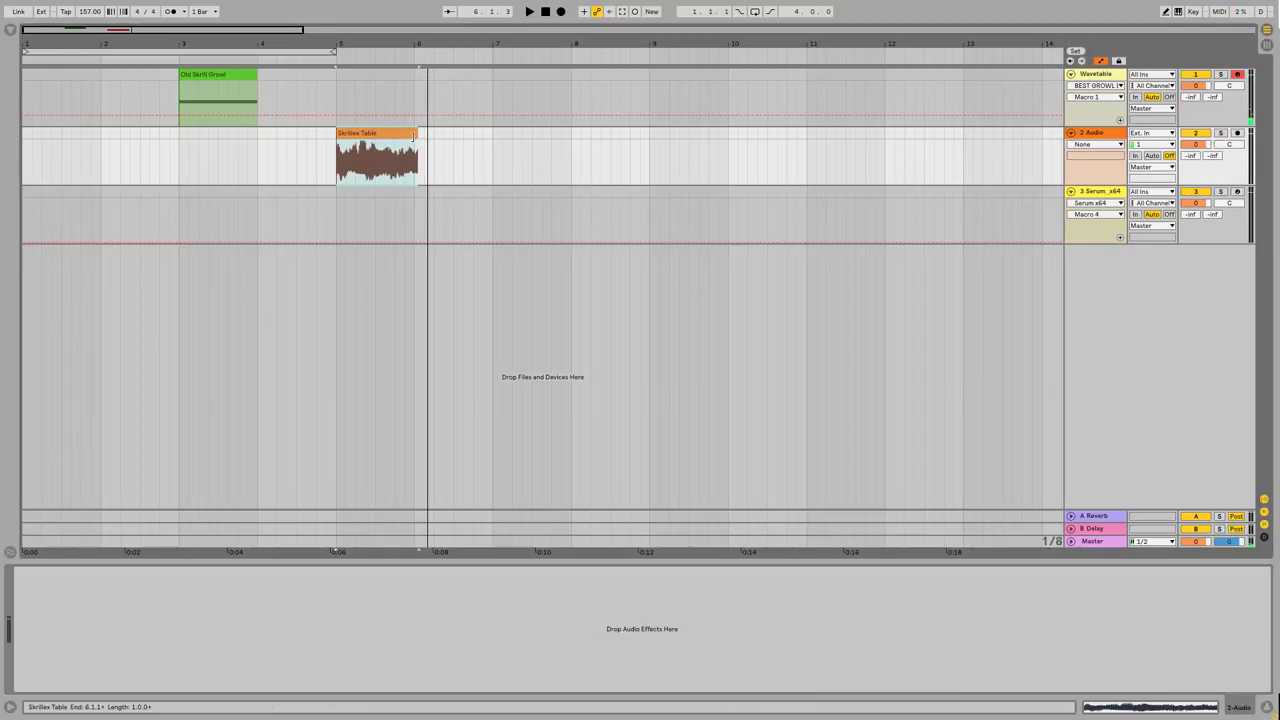
Load the Init Serum patch and drop Desktop's Skrillex Table.wav onto oscillator A.
click(12, 33)
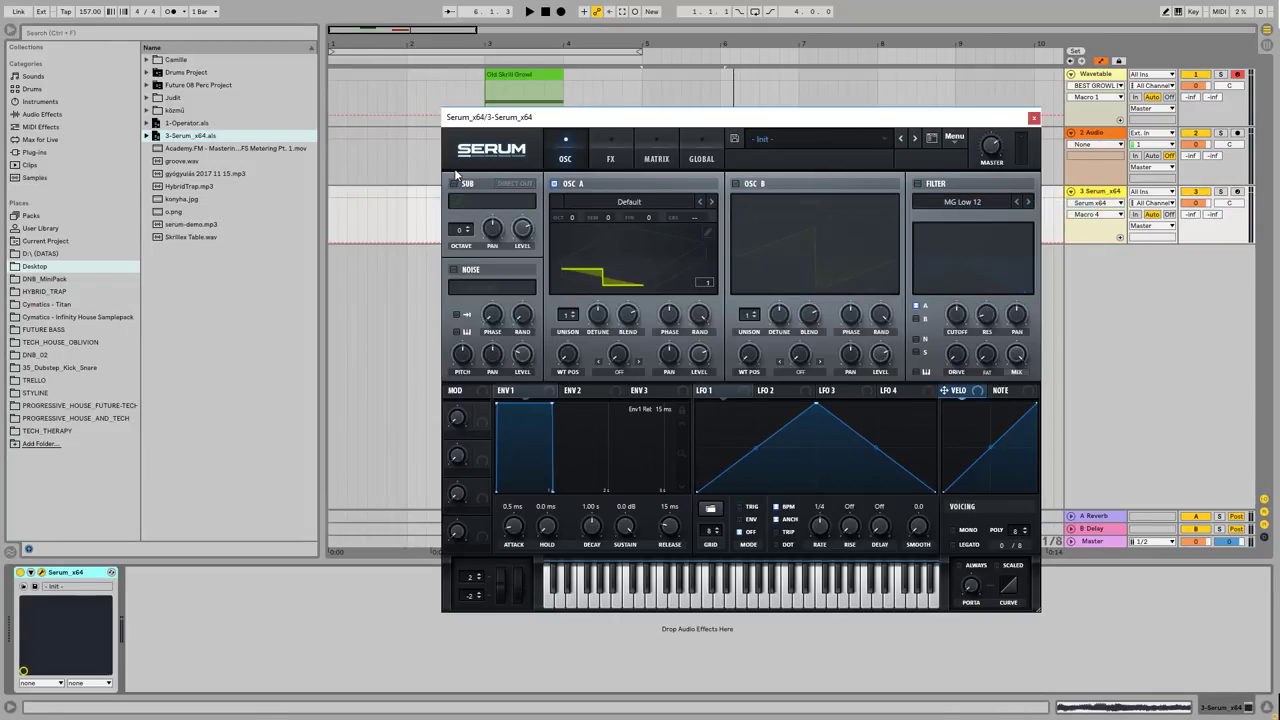
click(190, 237)
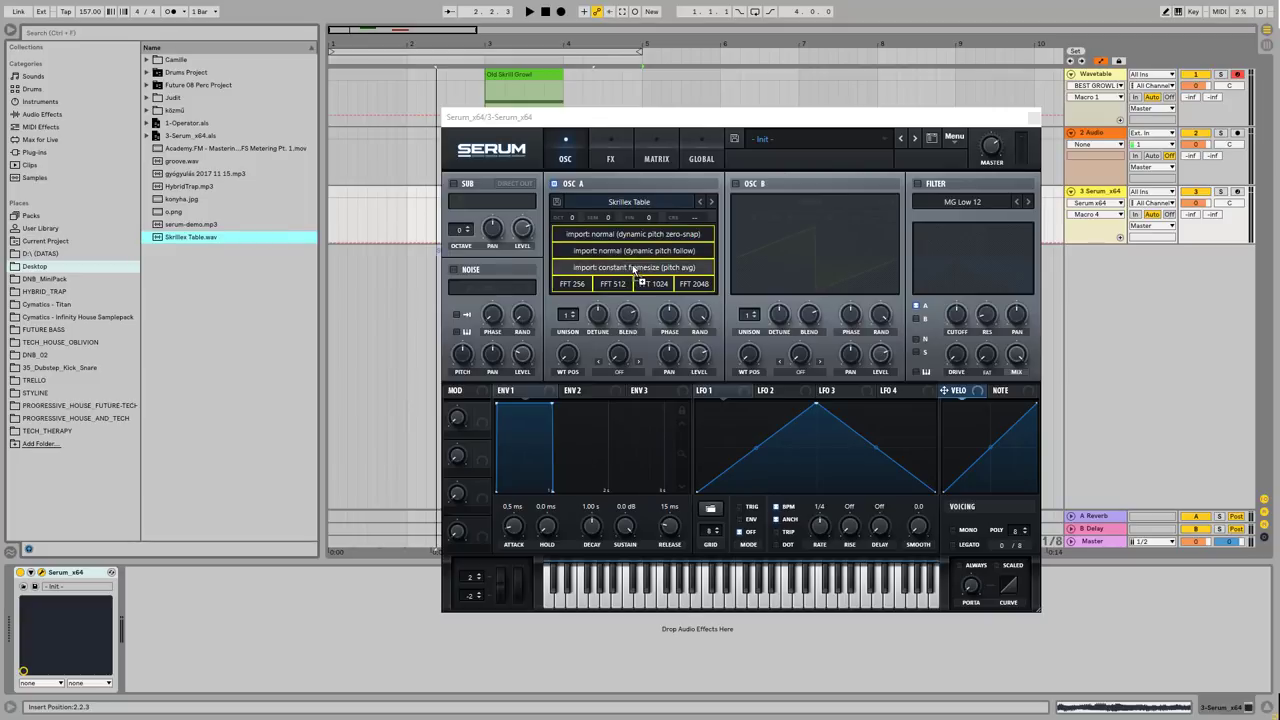
Import Skrillex Table as a constant-framesize, pitch-averaged wavetable for oscillator A.
click(634, 267)
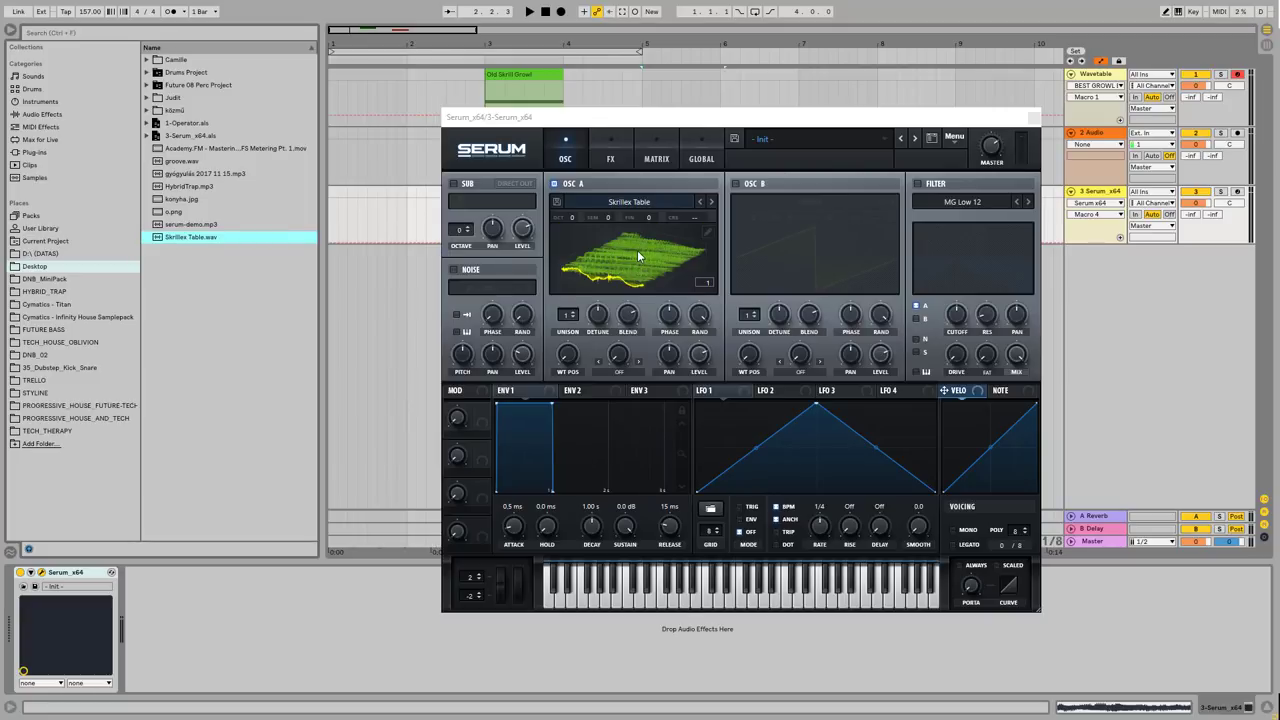
mouse_move(642, 250)
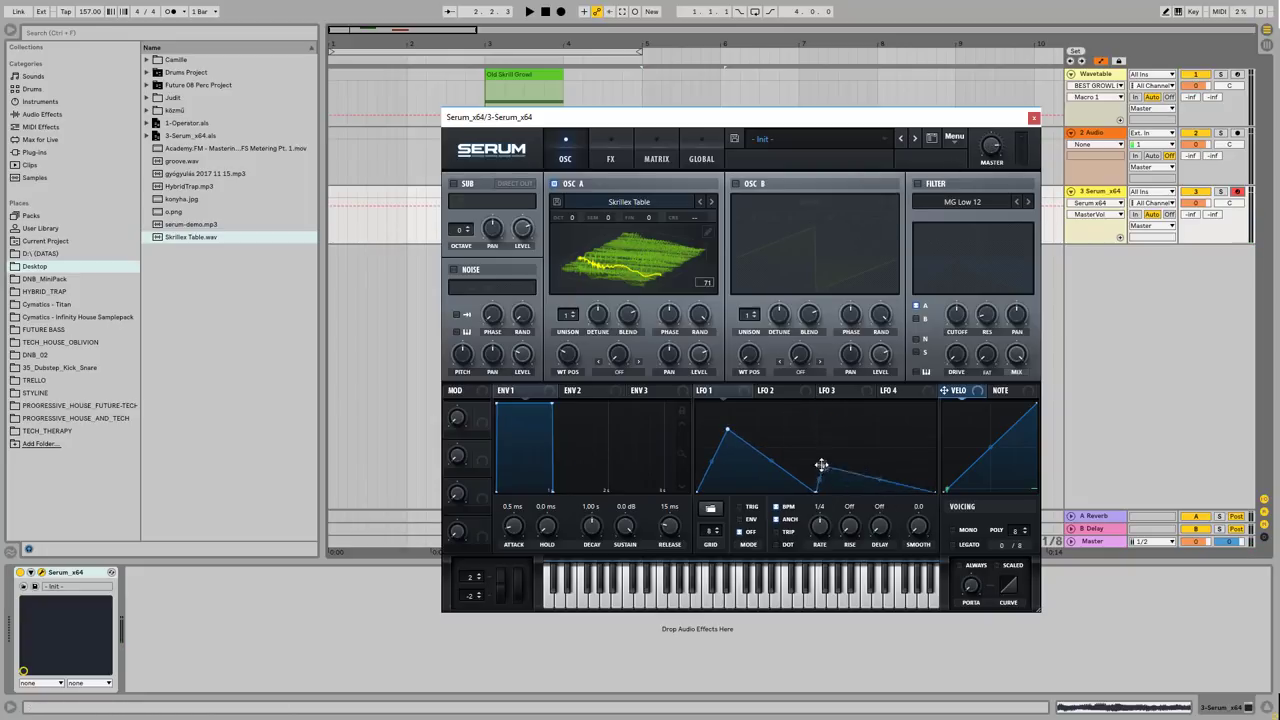
Reshape LFO 1 by lowering its middle point and raising its first point.
drag(821, 466, 821, 490)
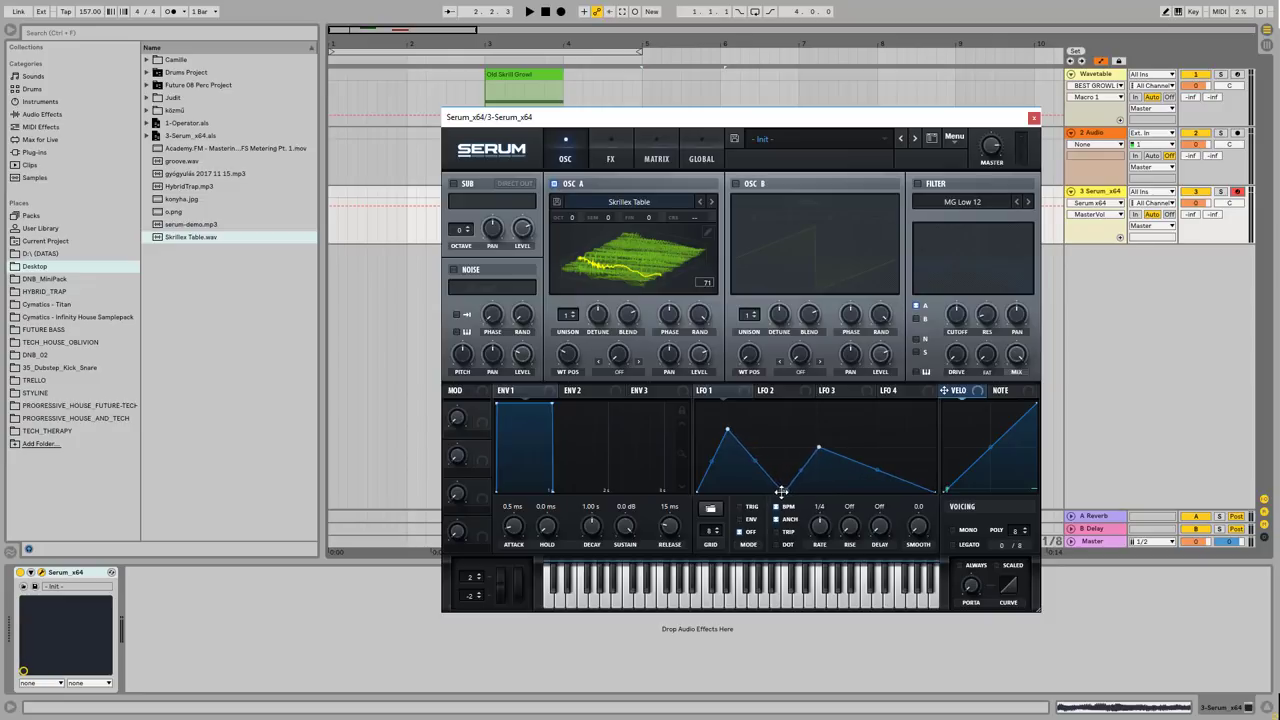
drag(782, 490, 795, 470)
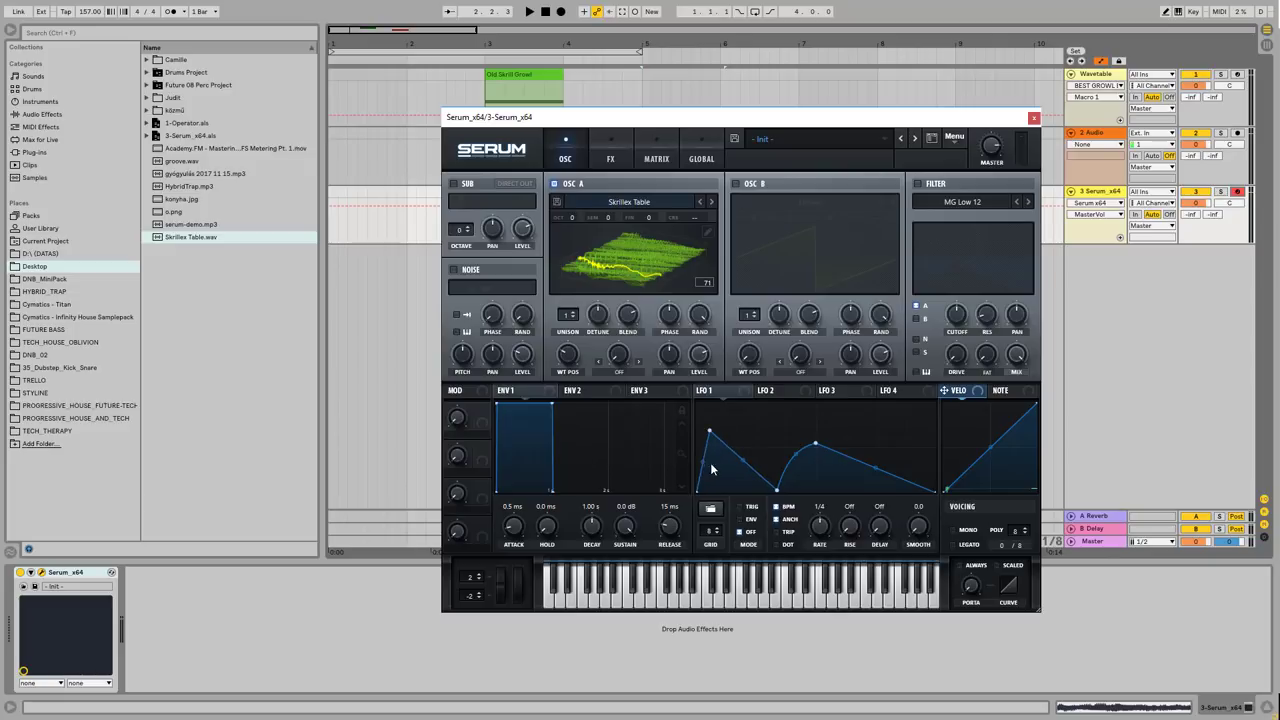
mouse_move(875, 456)
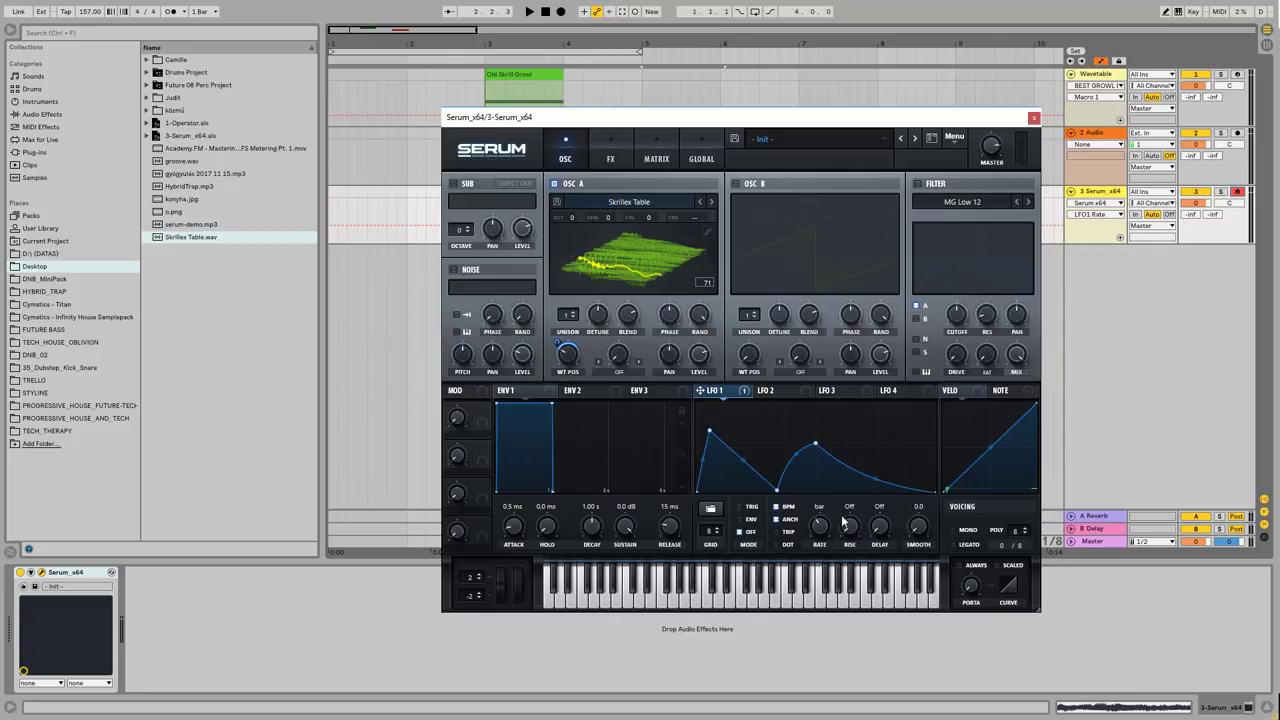
Open oscillator B's wavetable menu to browse the Analog wavetables.
right_click(567, 355)
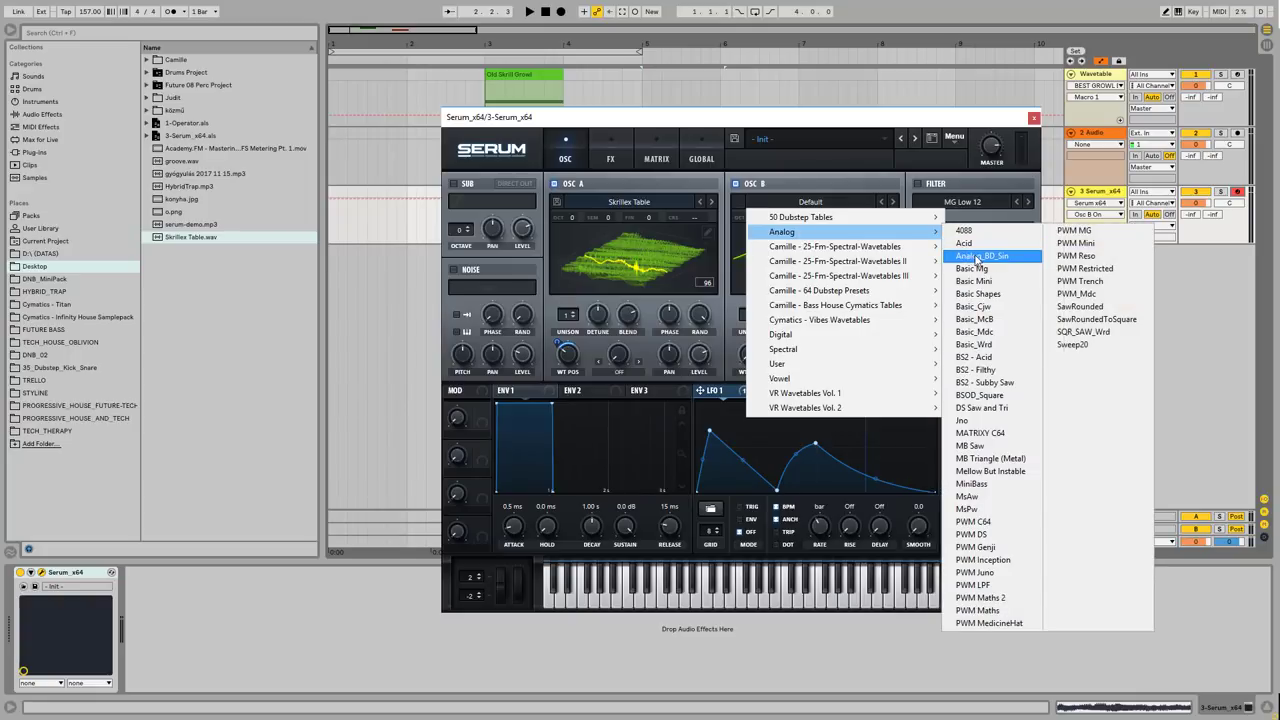
Load the Analog_BD_Sin wavetable into oscillator B.
click(984, 256)
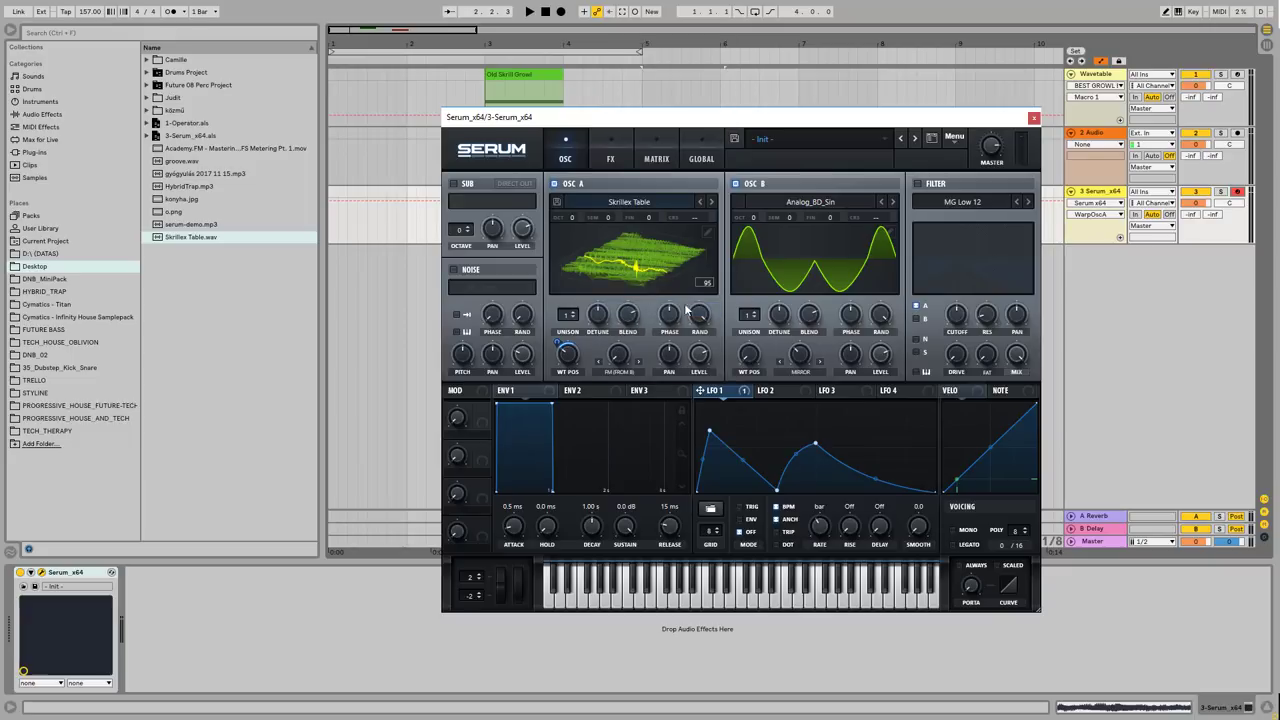
mouse_move(617, 360)
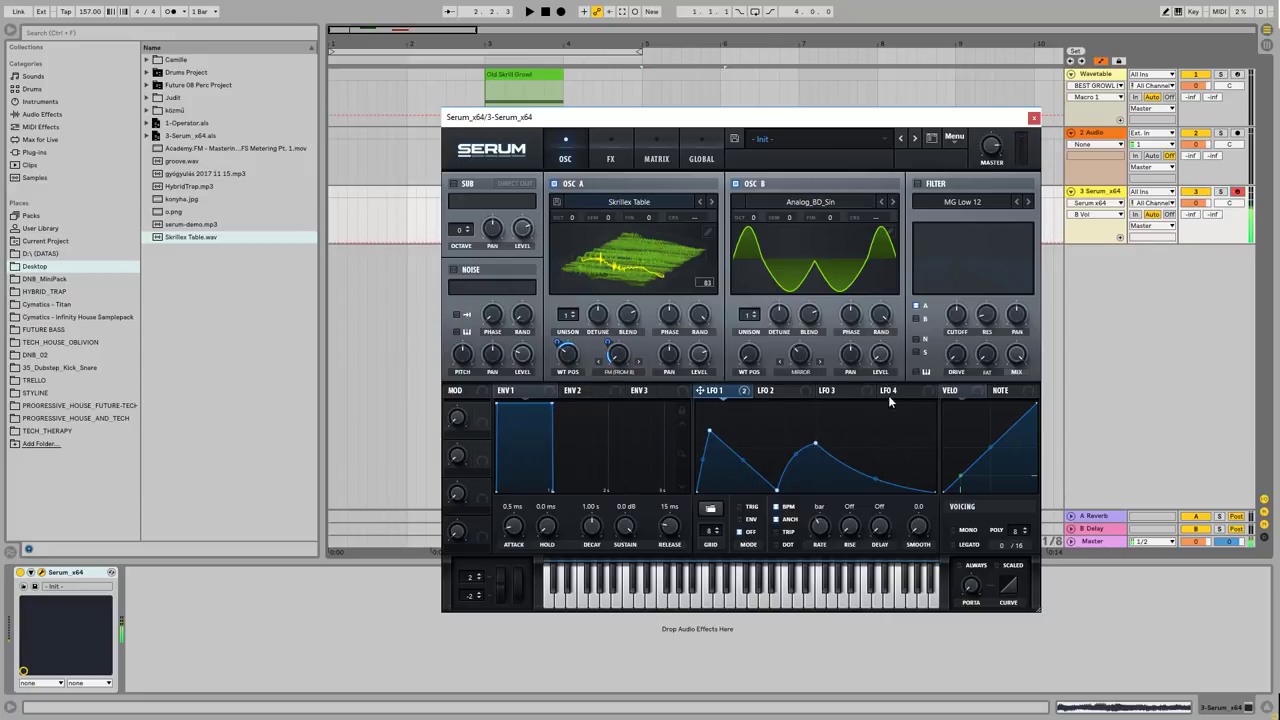
mouse_move(915, 190)
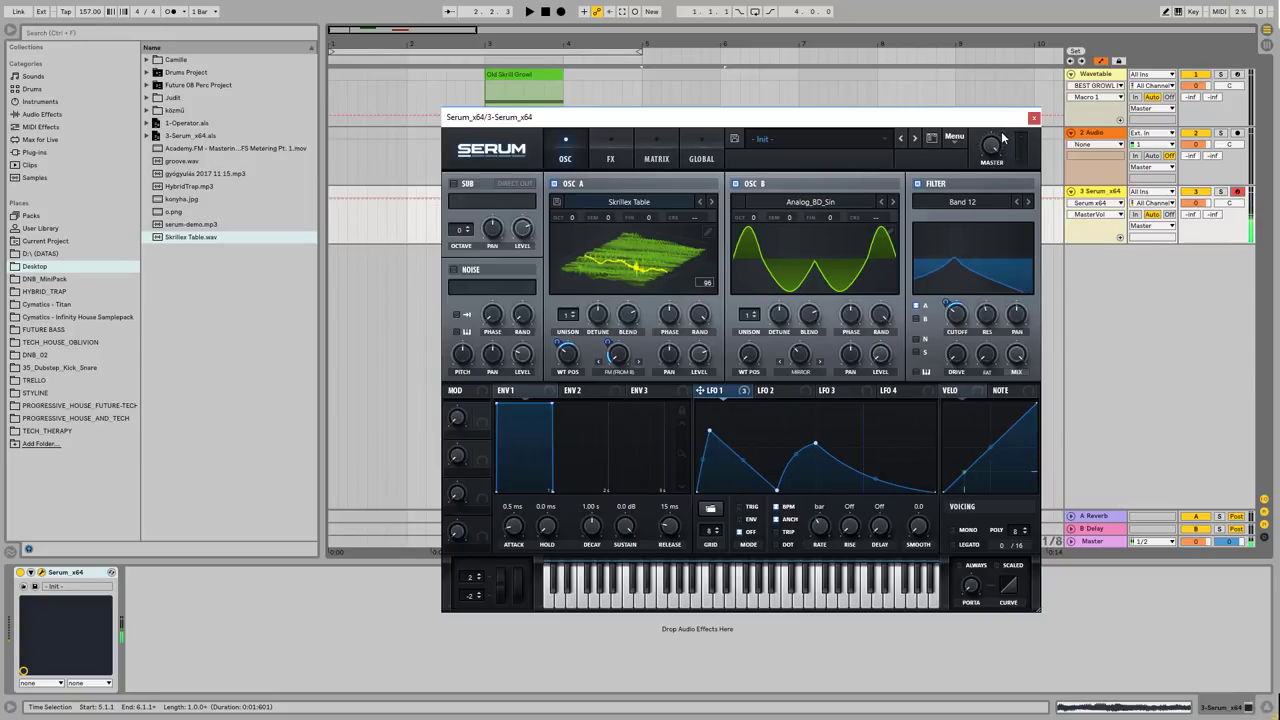
Switch to Serum's FX page and enable the Compressor.
click(610, 158)
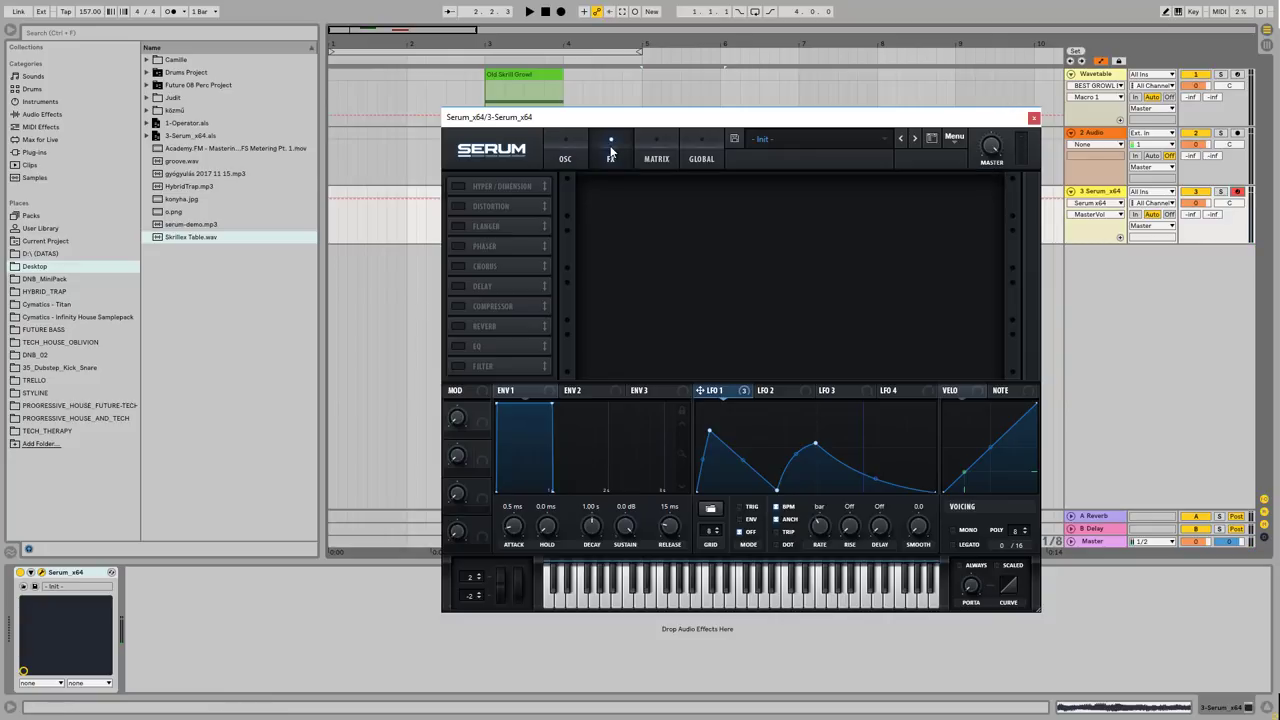
click(491, 306)
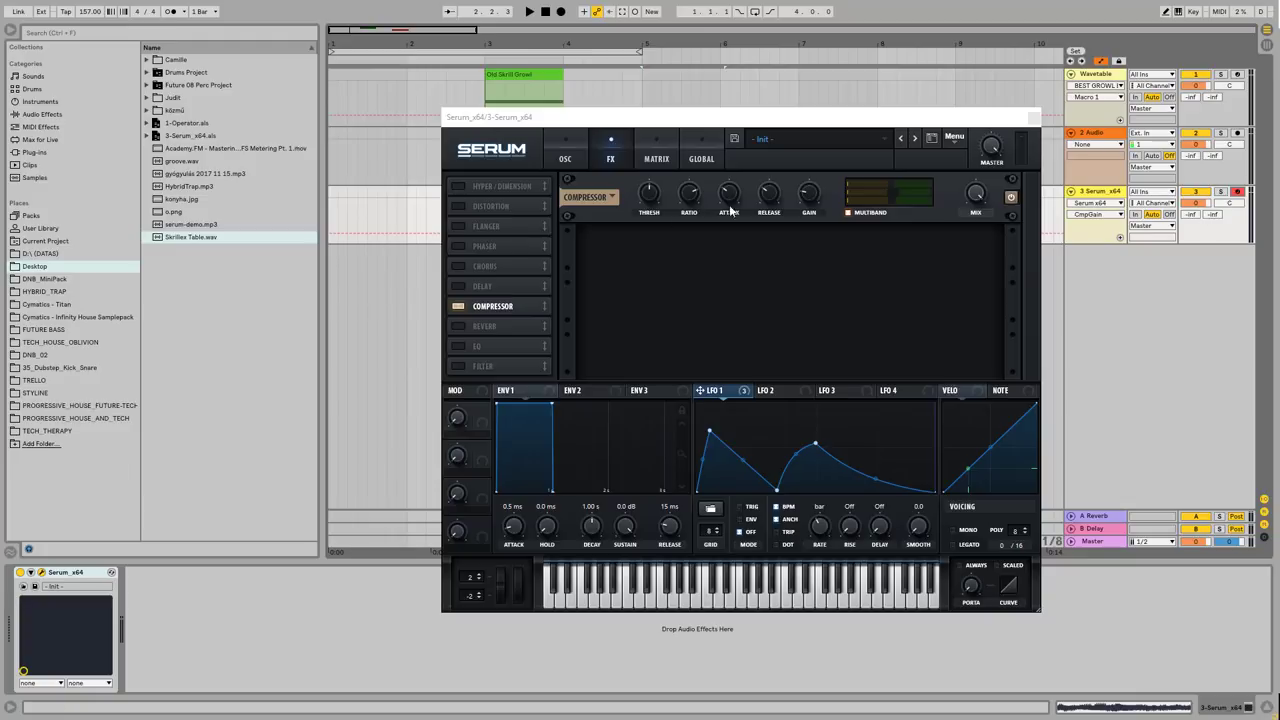
Enable Diode 2 distortion and settle its Drive at about 47%.
click(491, 186)
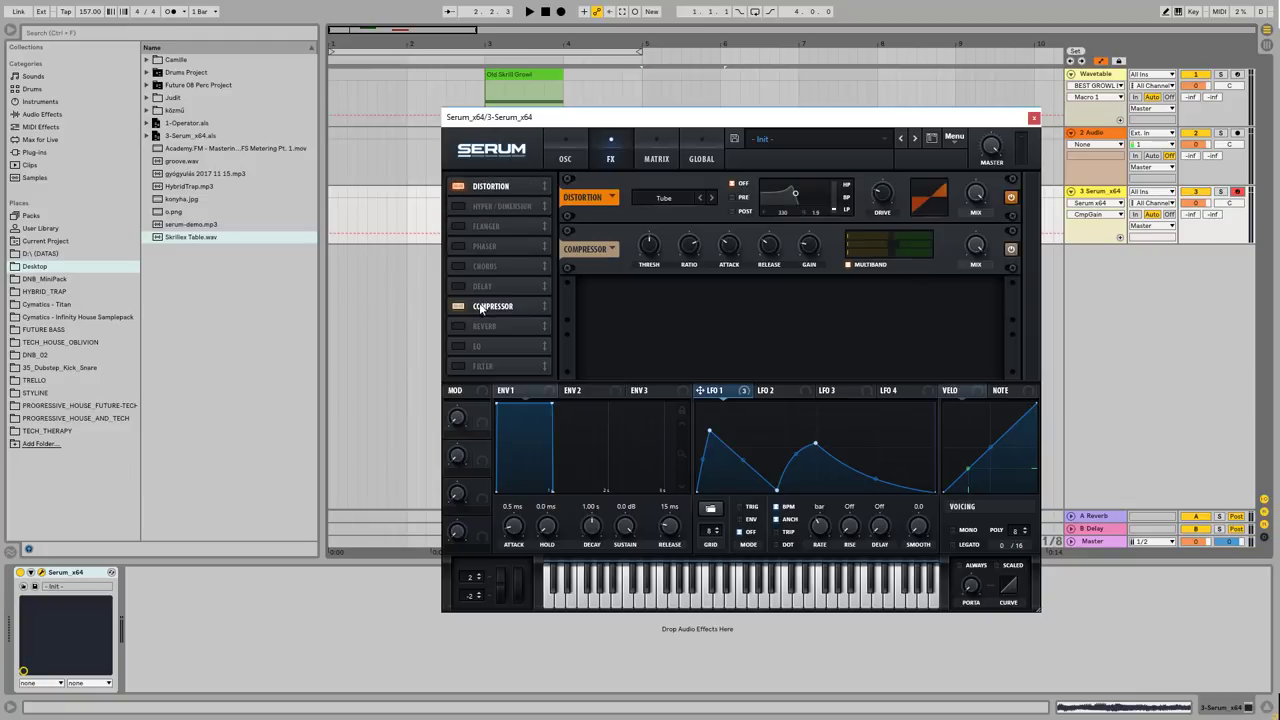
click(663, 197)
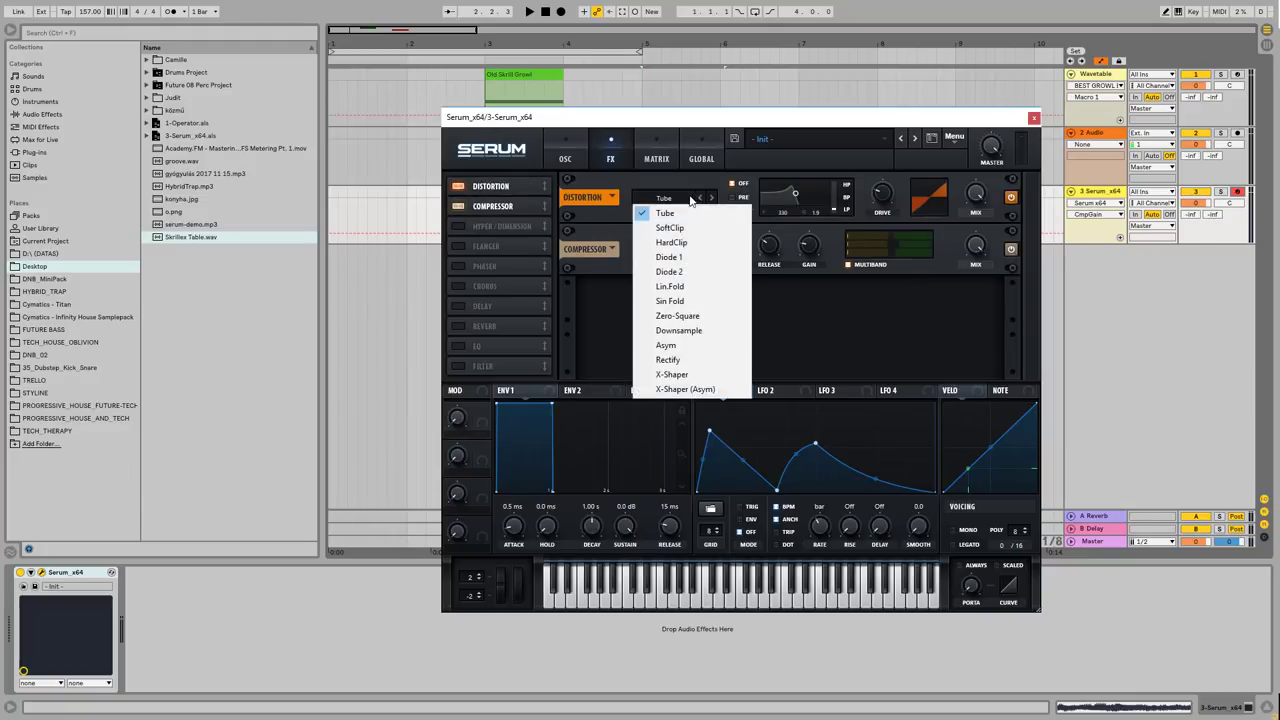
mouse_move(683, 271)
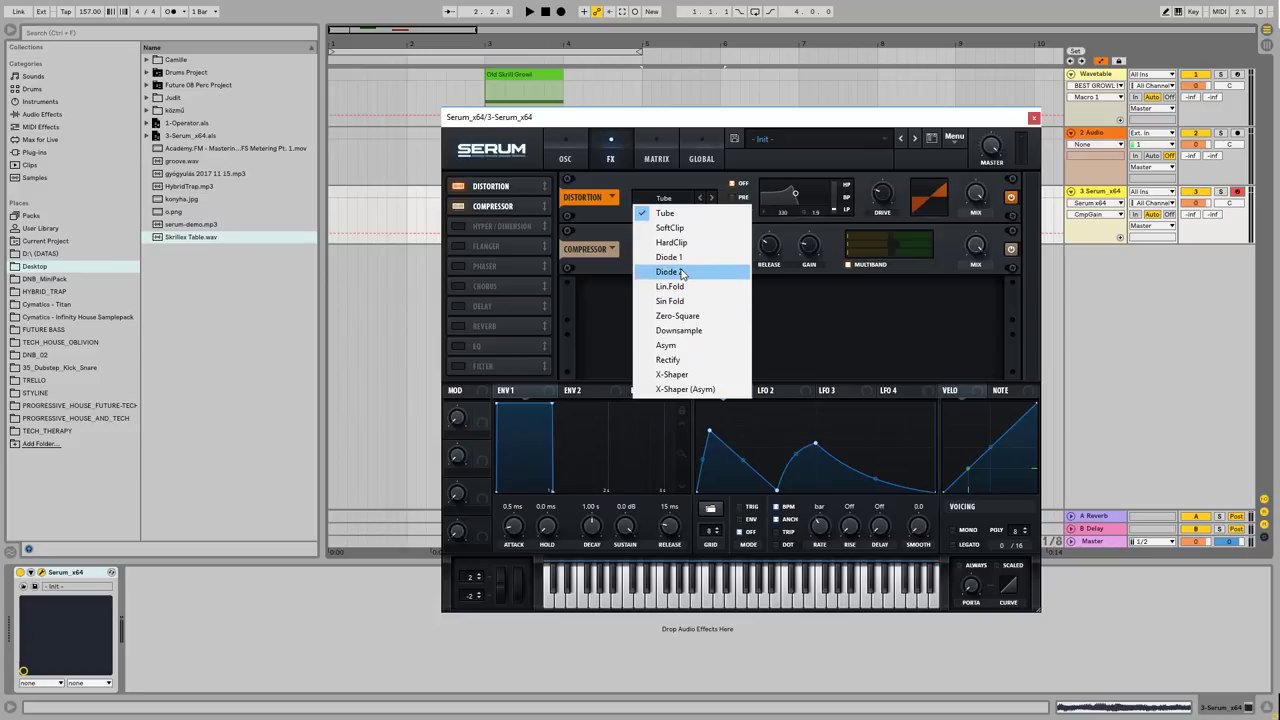
click(666, 271)
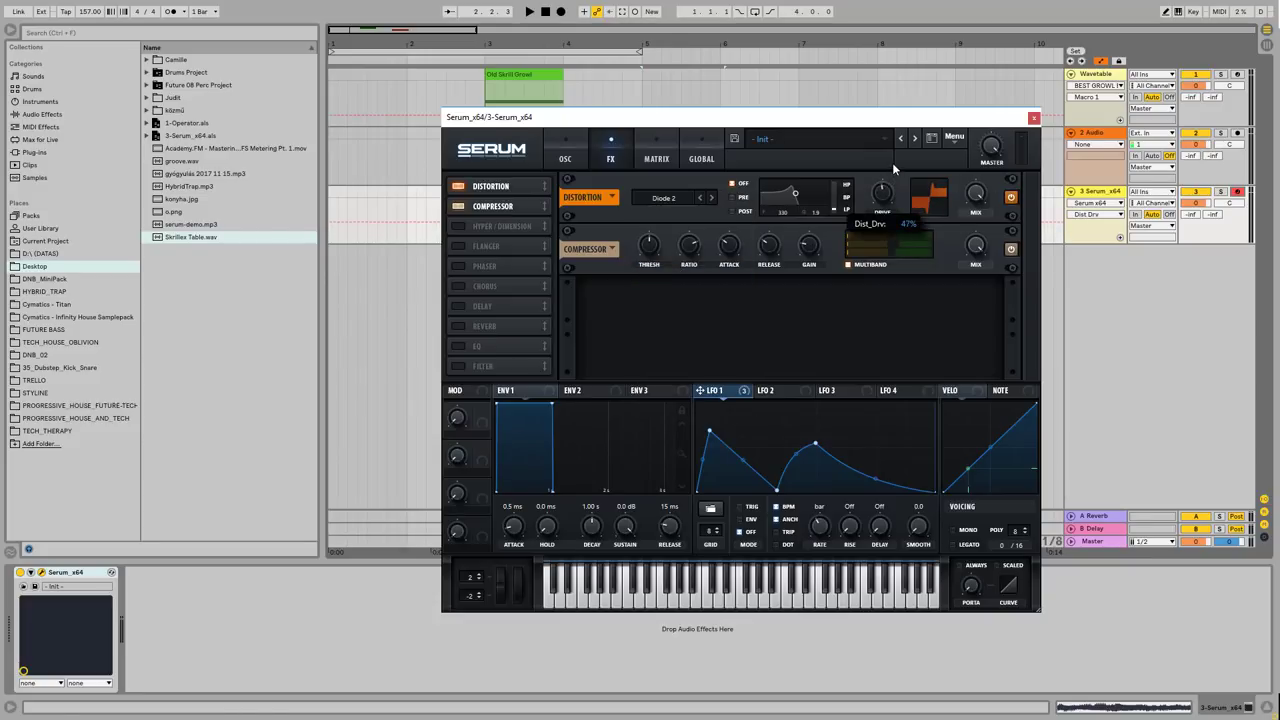
drag(881, 195, 881, 205)
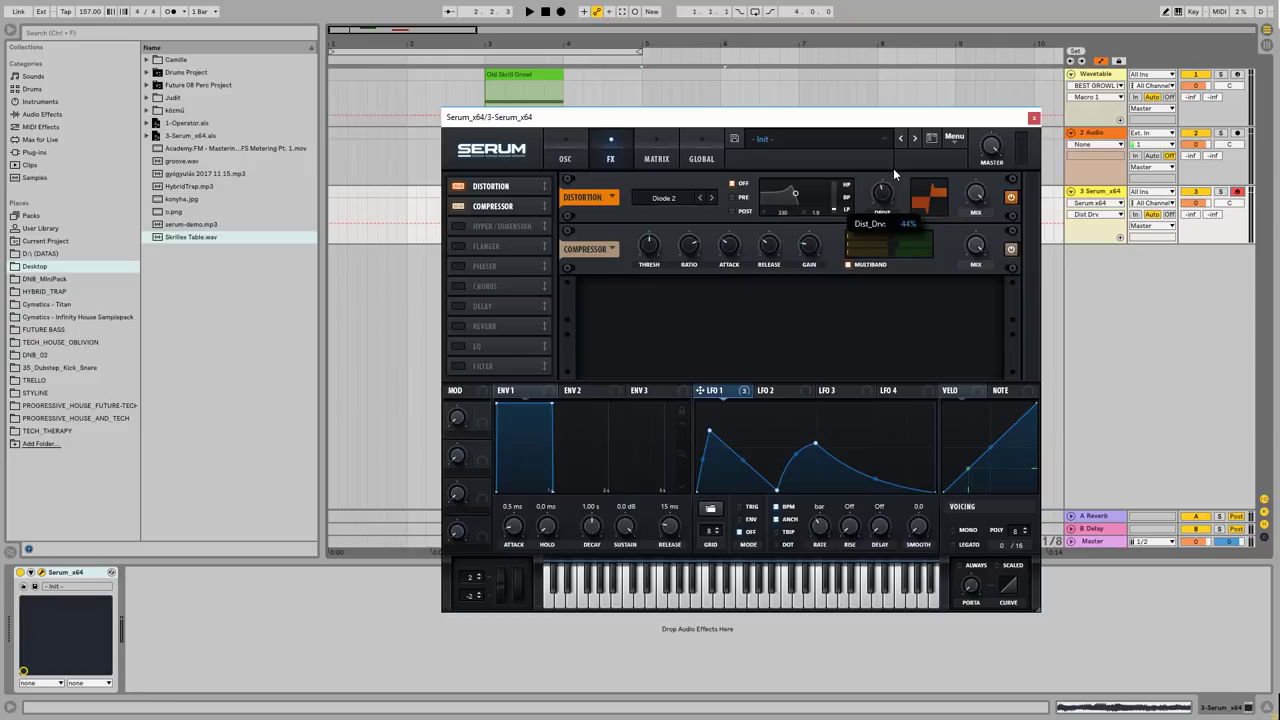
drag(882, 175, 882, 205)
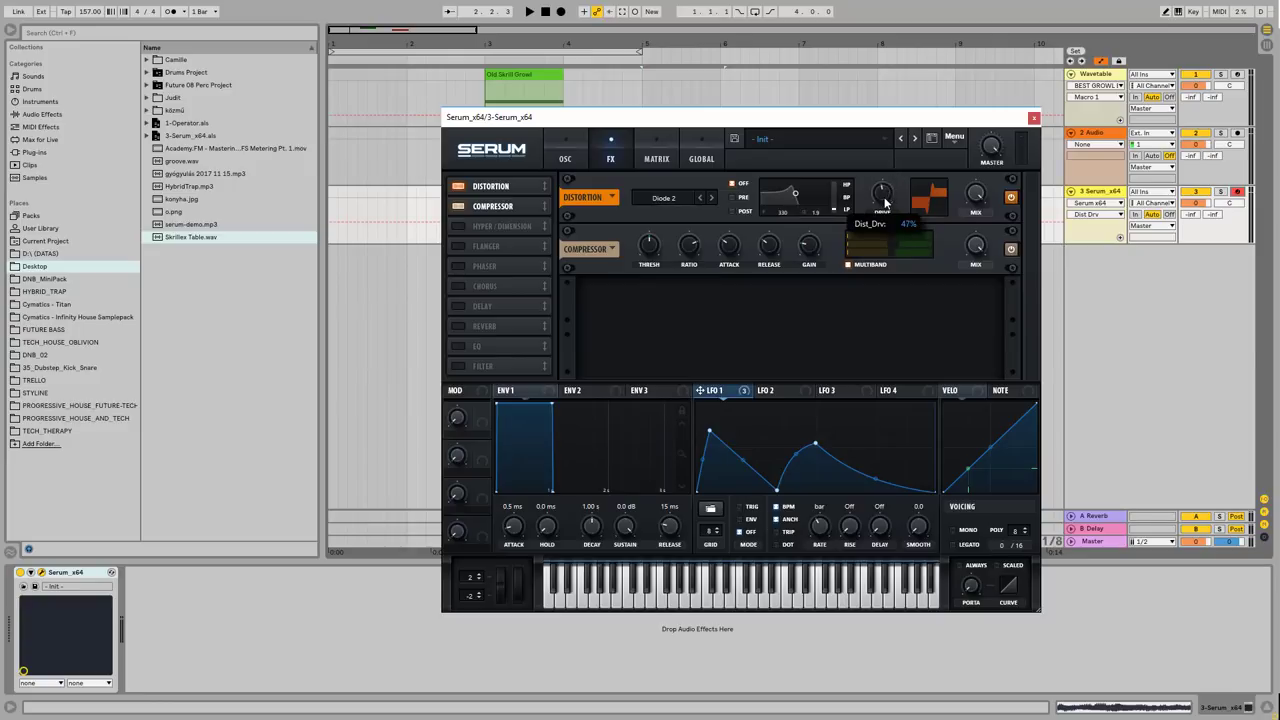
drag(882, 195, 882, 210)
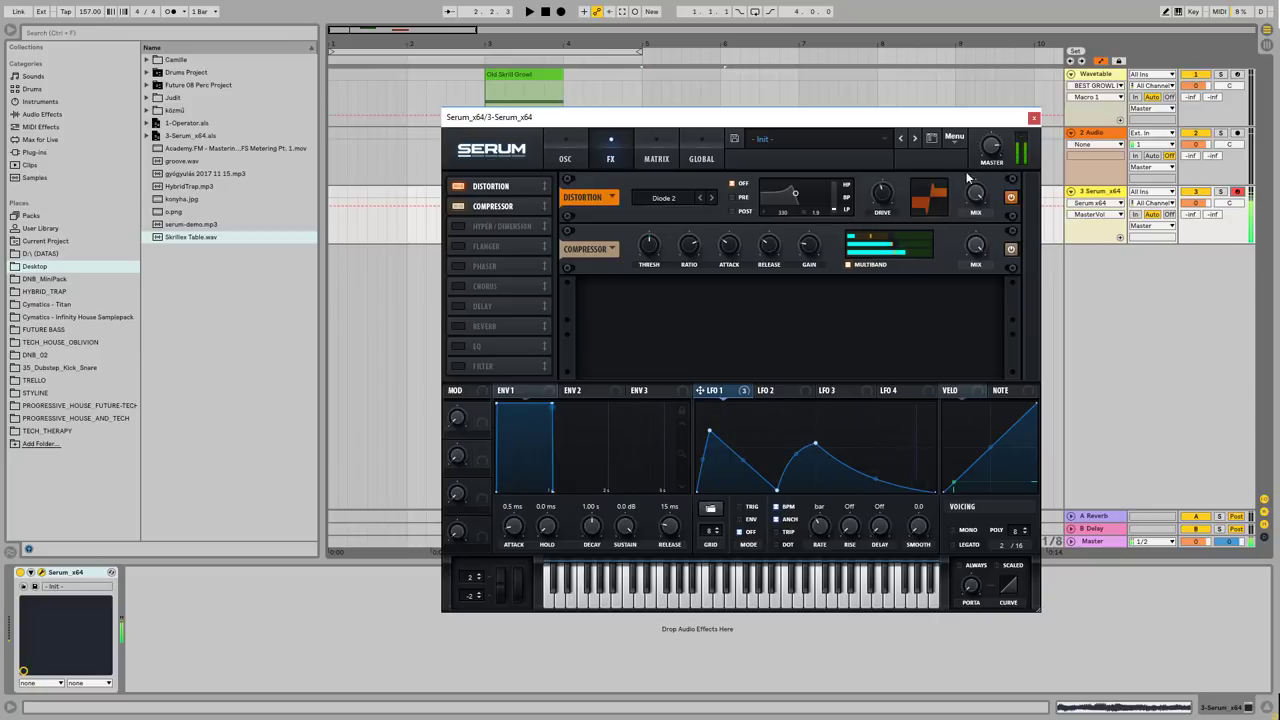
Add a phaser with LFO 1 modulating its depth, then enable an EQ.
click(485, 266)
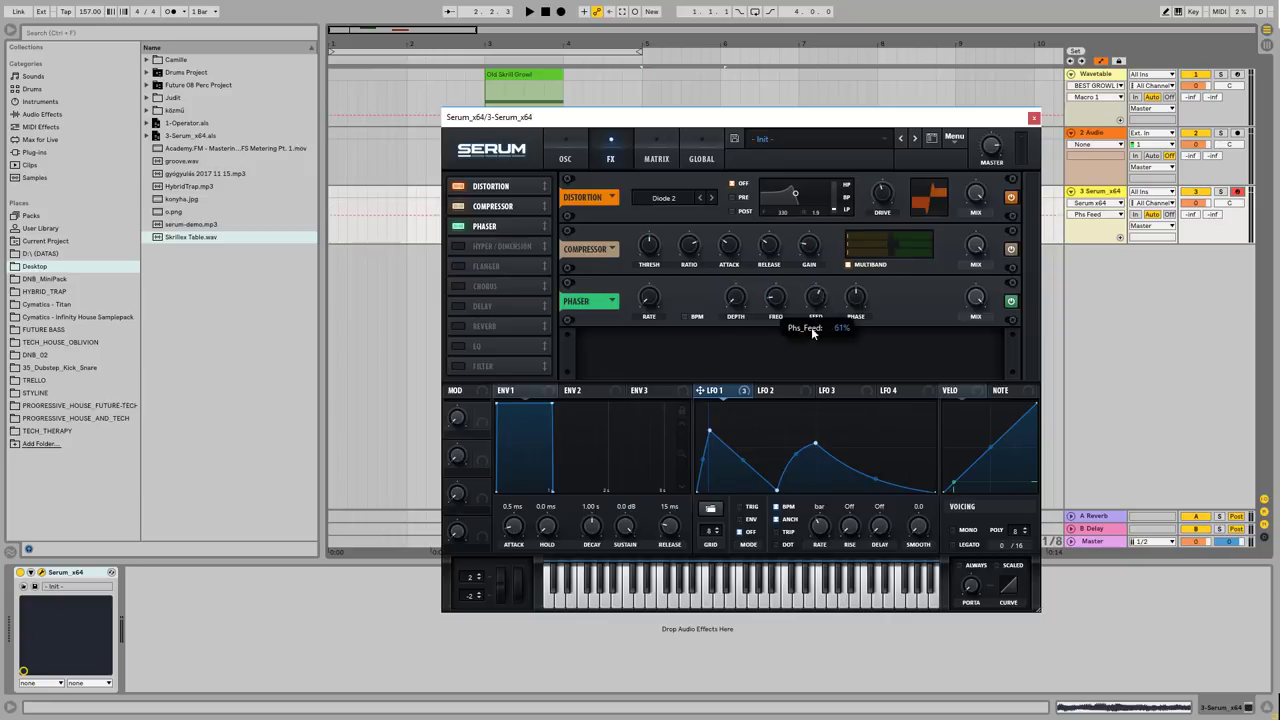
mouse_move(855, 300)
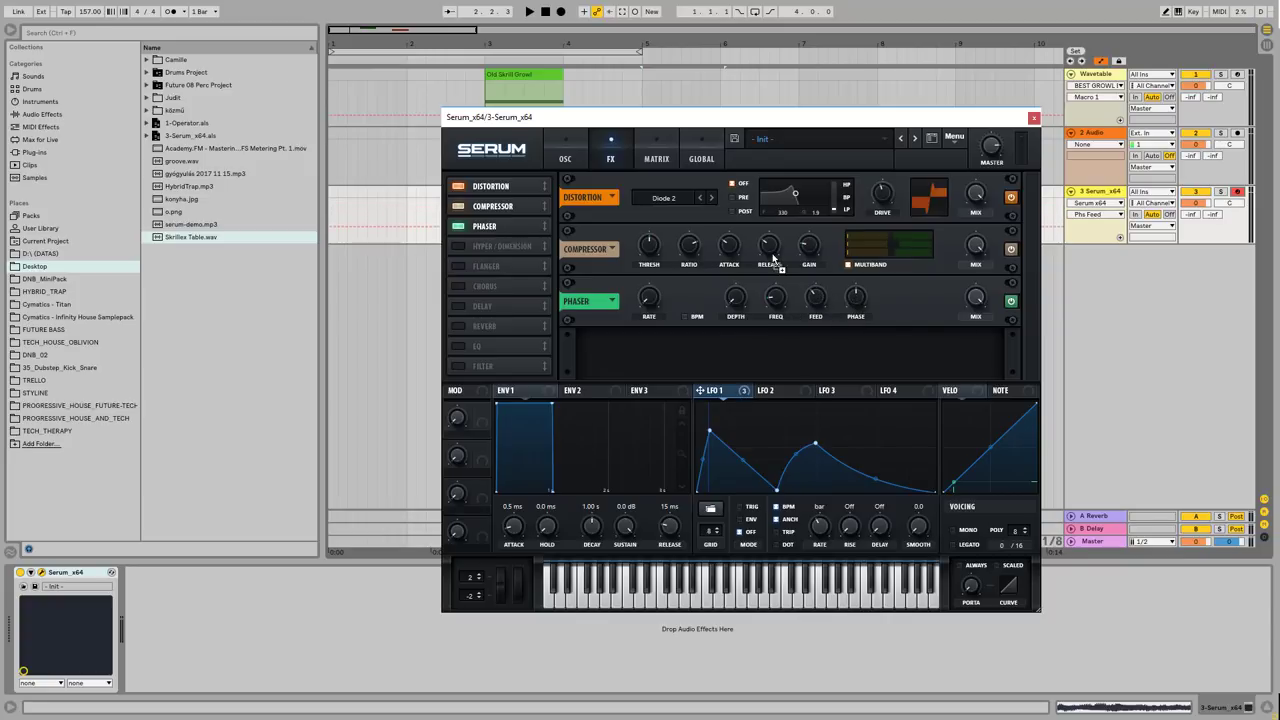
mouse_move(745, 305)
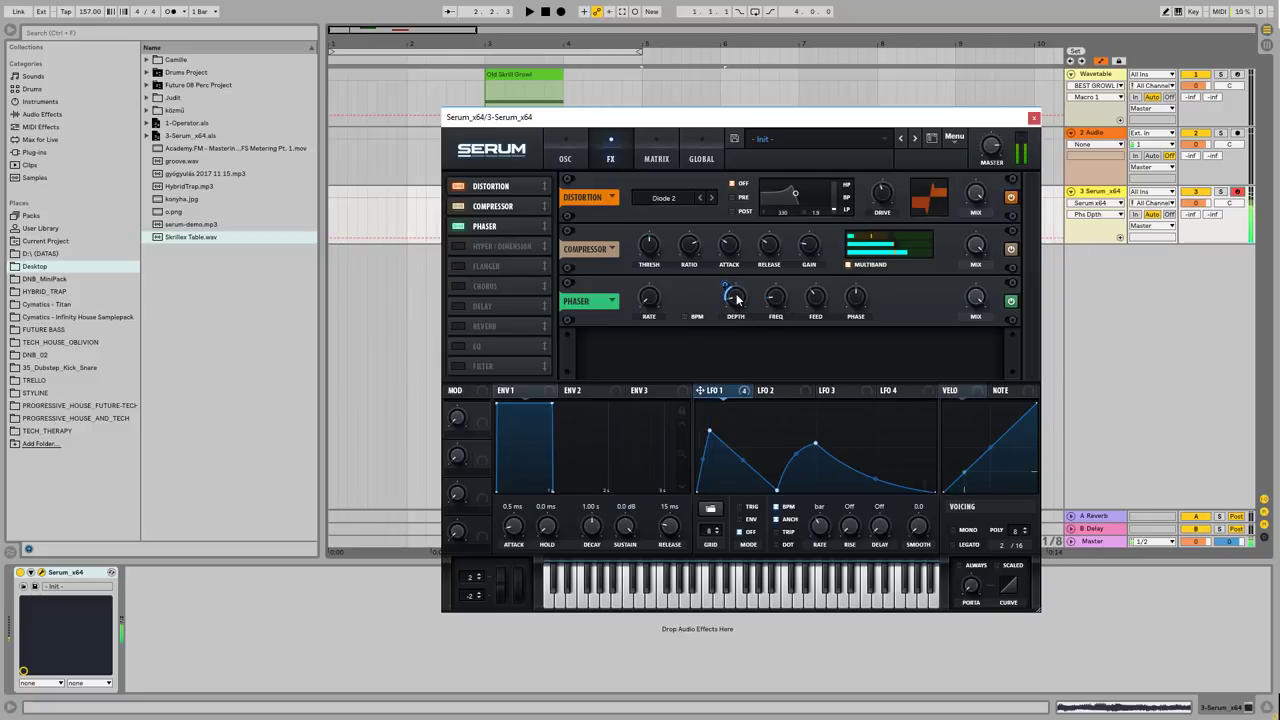
drag(735, 296, 735, 290)
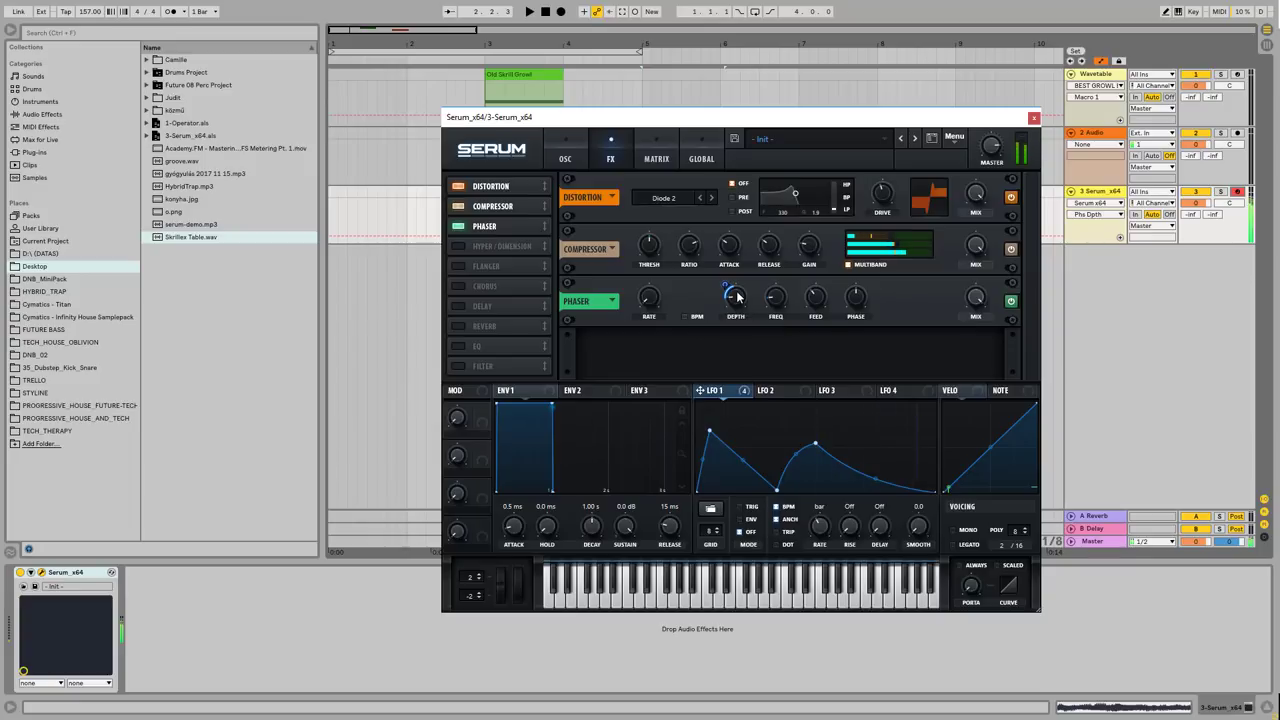
click(483, 348)
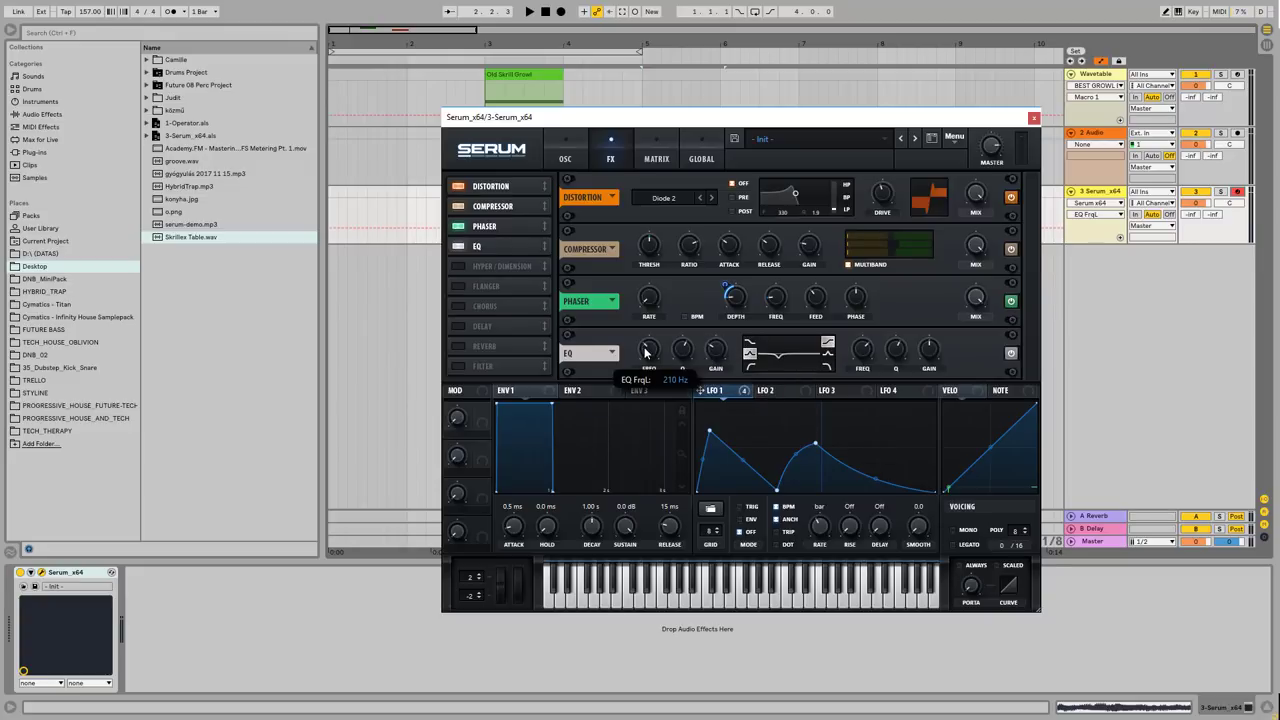
Raise the EQ low-band frequency to about 329 Hz.
drag(648, 349, 648, 335)
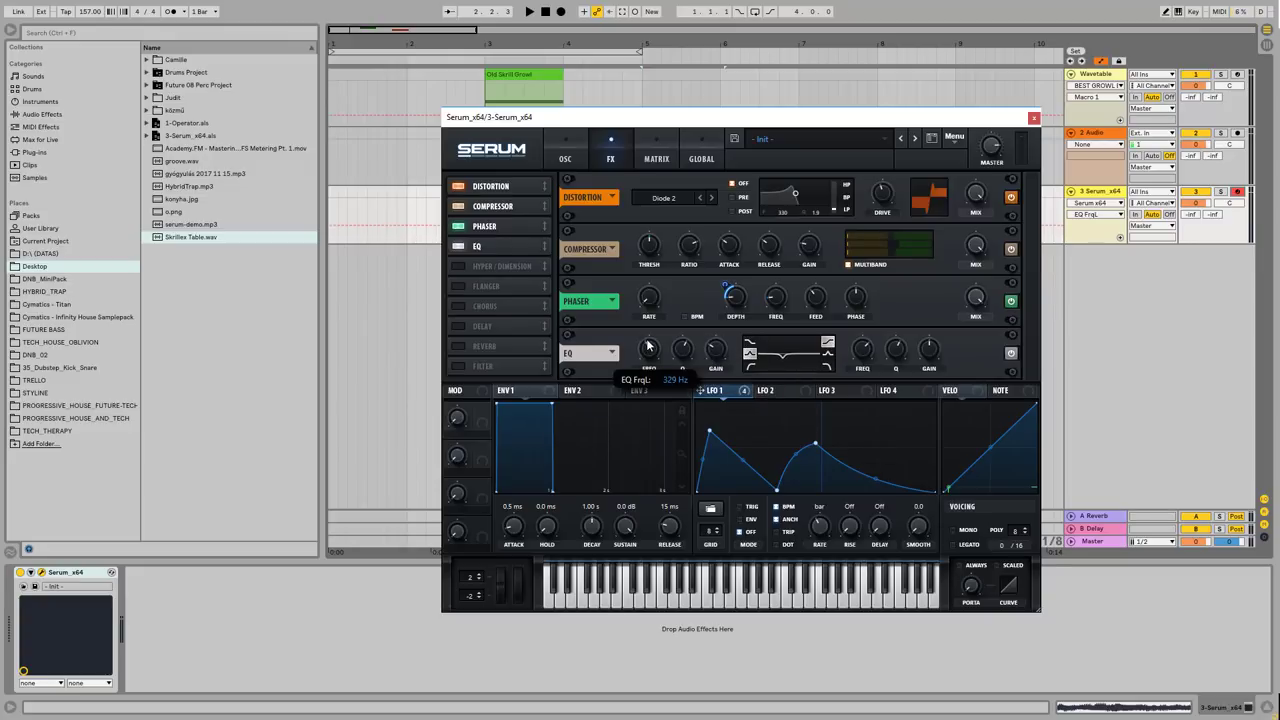
drag(648, 350, 648, 360)
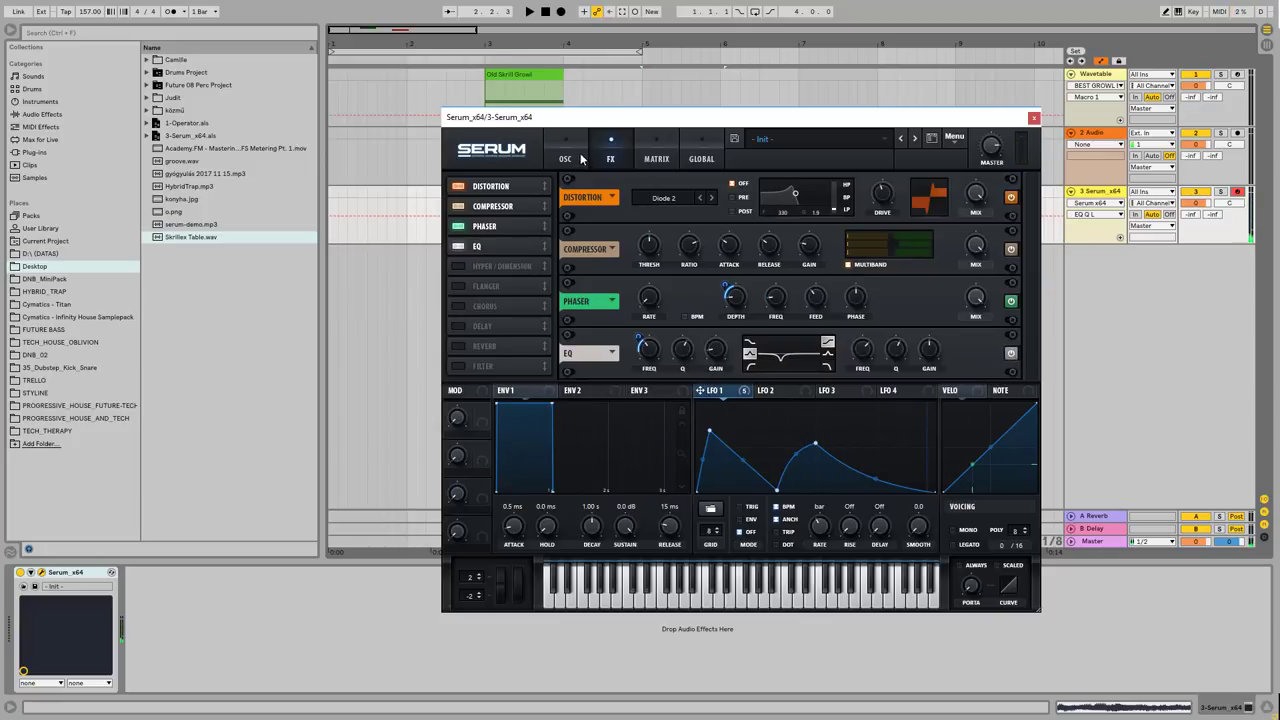
Remove LFO 1 modulation from the sub oscillator level, then return to the effects chain.
click(565, 158)
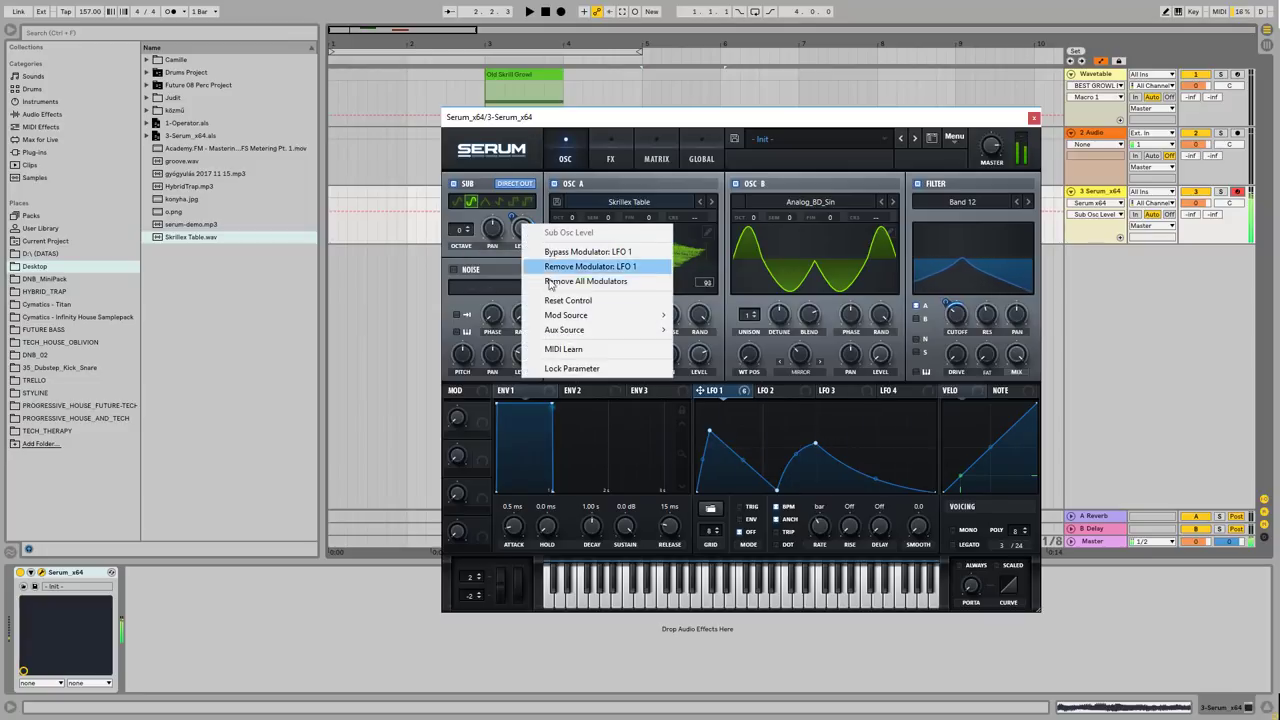
click(585, 281)
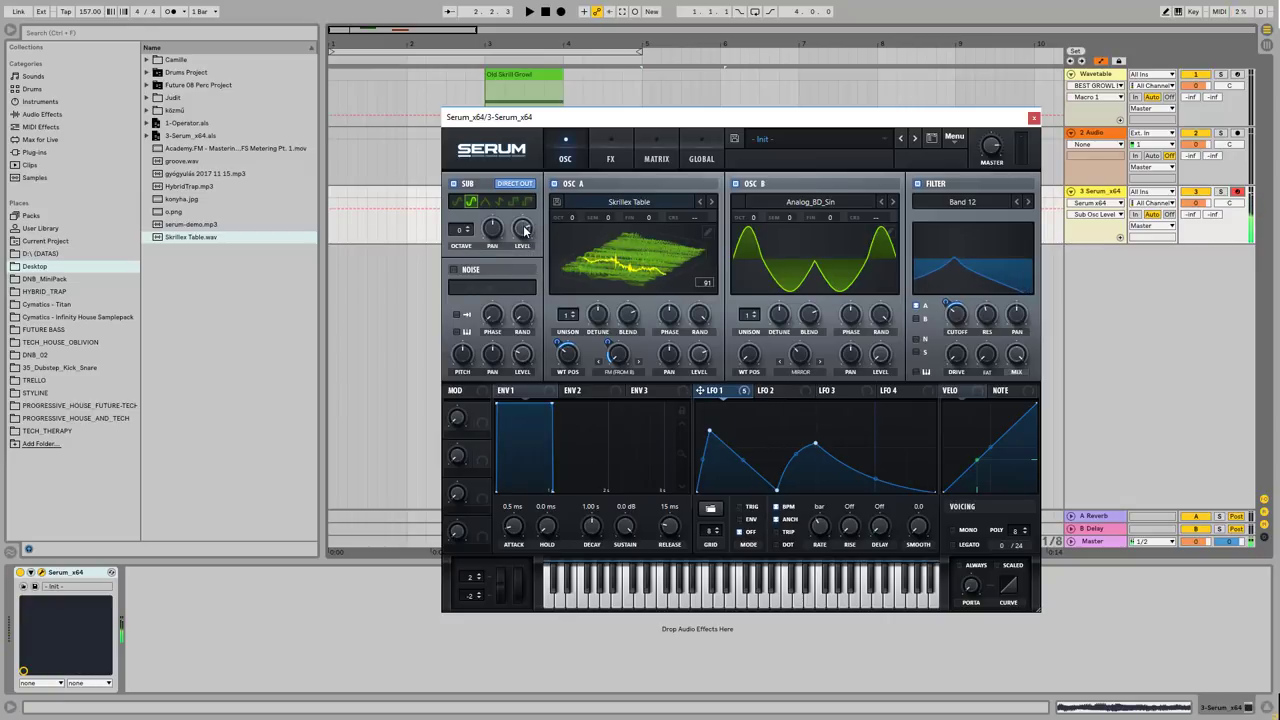
click(610, 150)
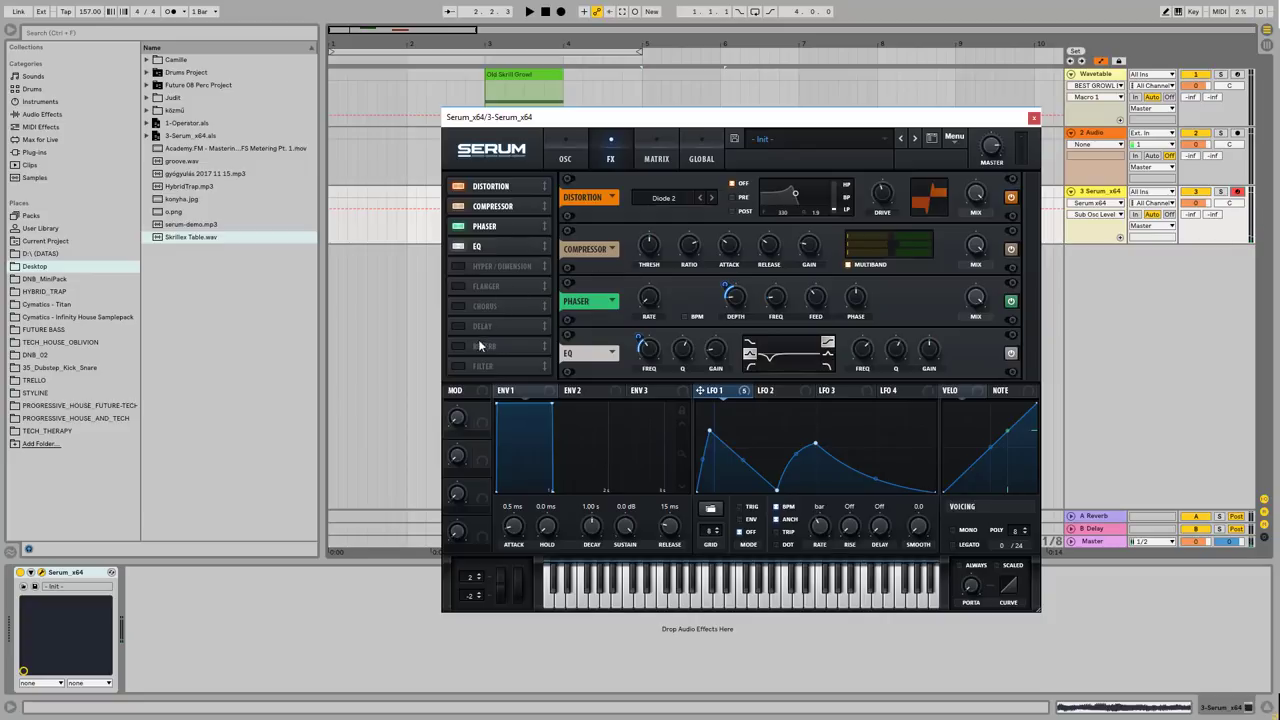
Add an Allpasses filter effect to the chain and adjust its frequency.
click(483, 266)
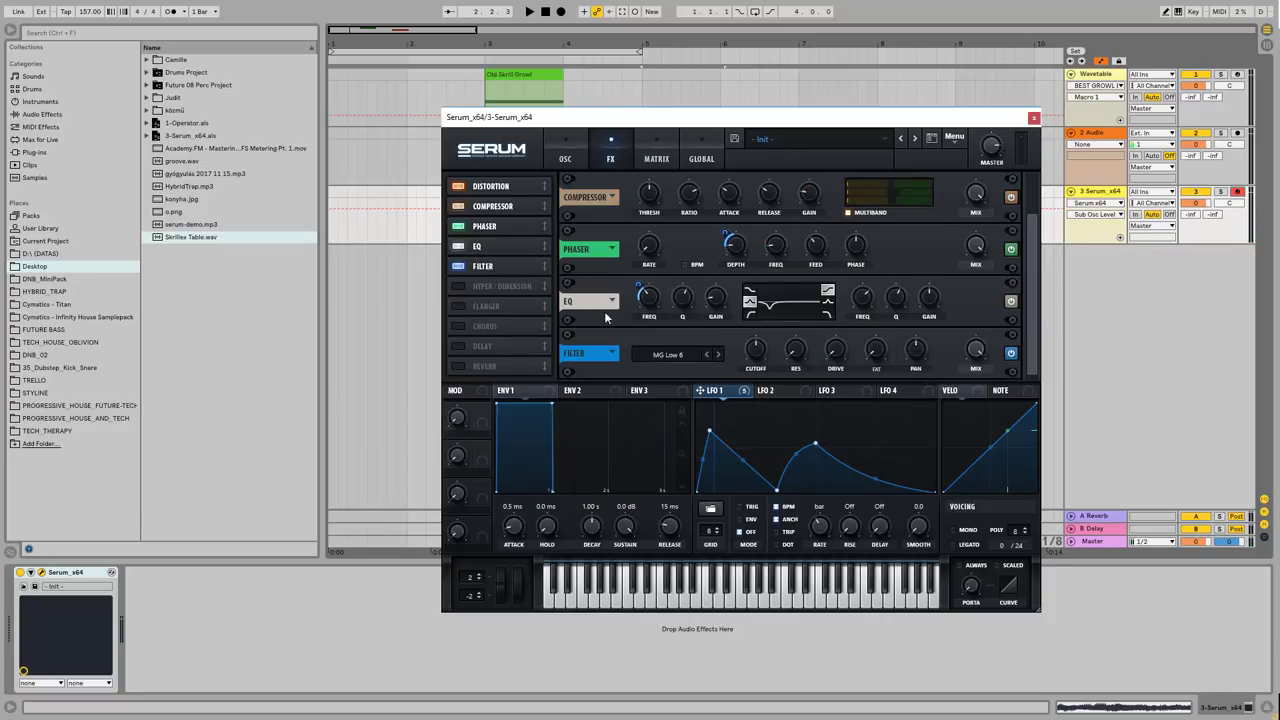
click(667, 354)
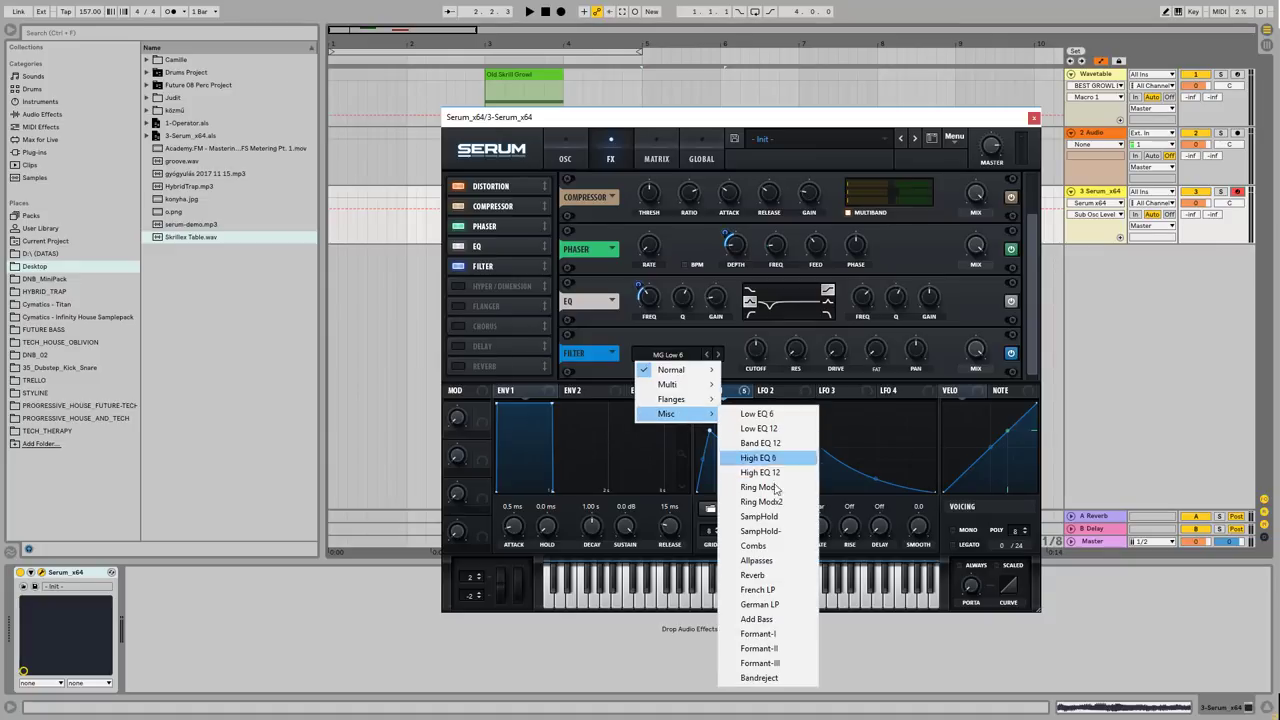
click(756, 560)
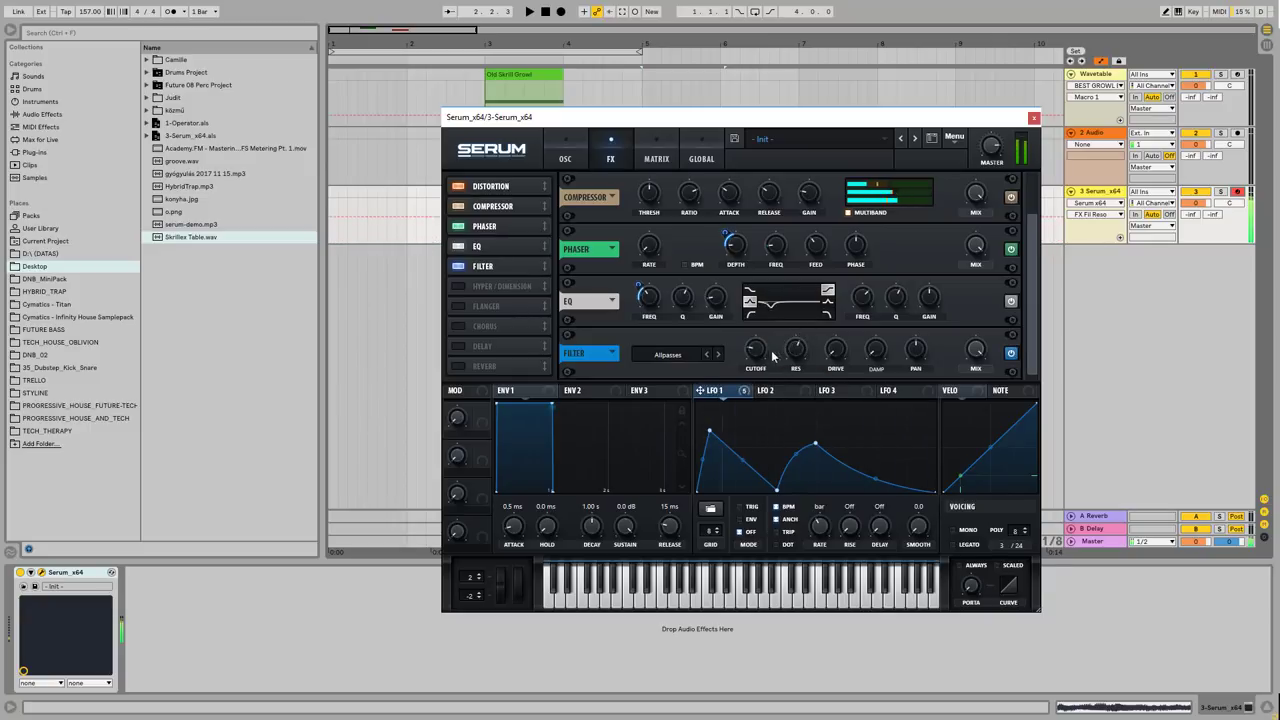
mouse_move(795, 350)
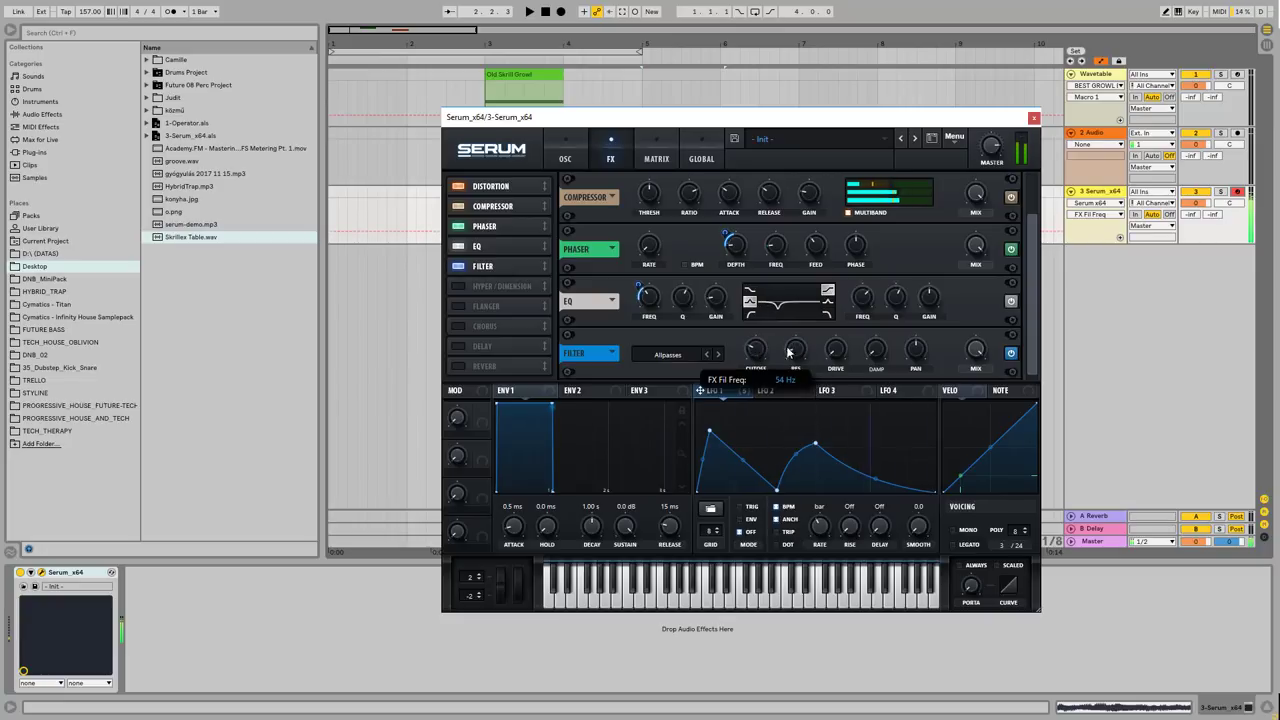
drag(757, 350, 757, 360)
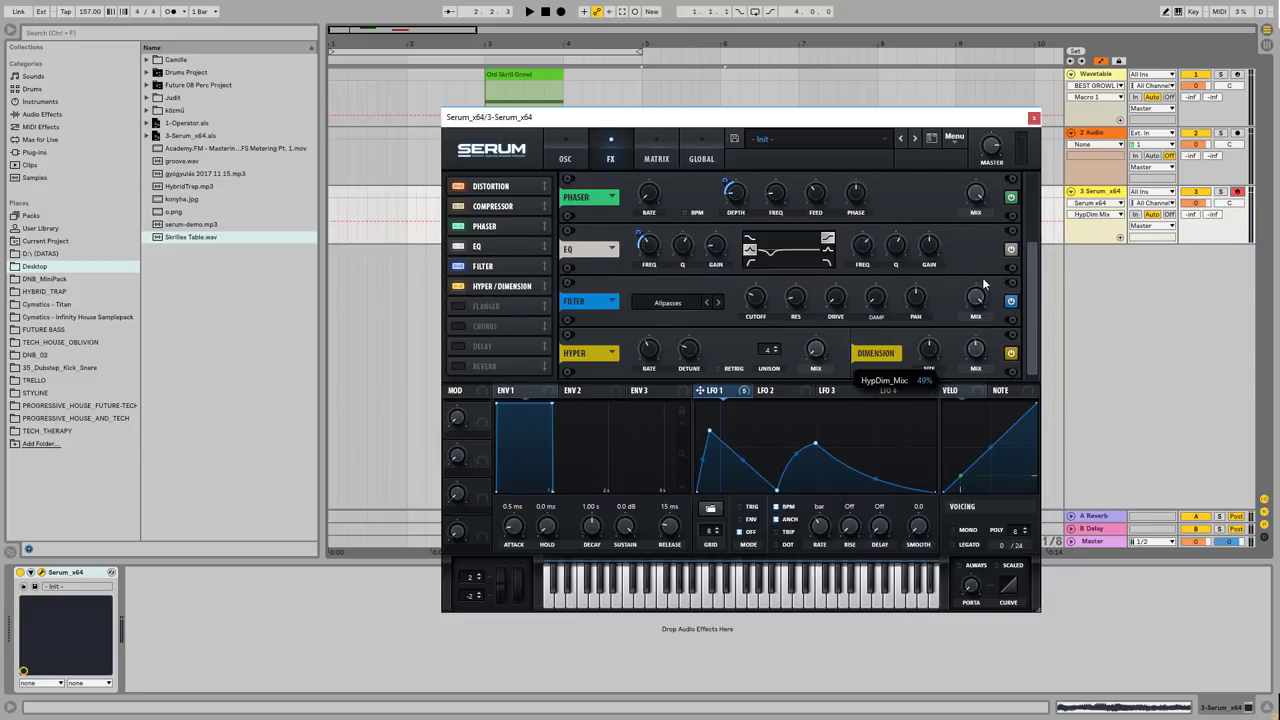
Set the Hyper/Dimension mix to about 49% and return to the oscillator page.
drag(975, 352, 975, 360)
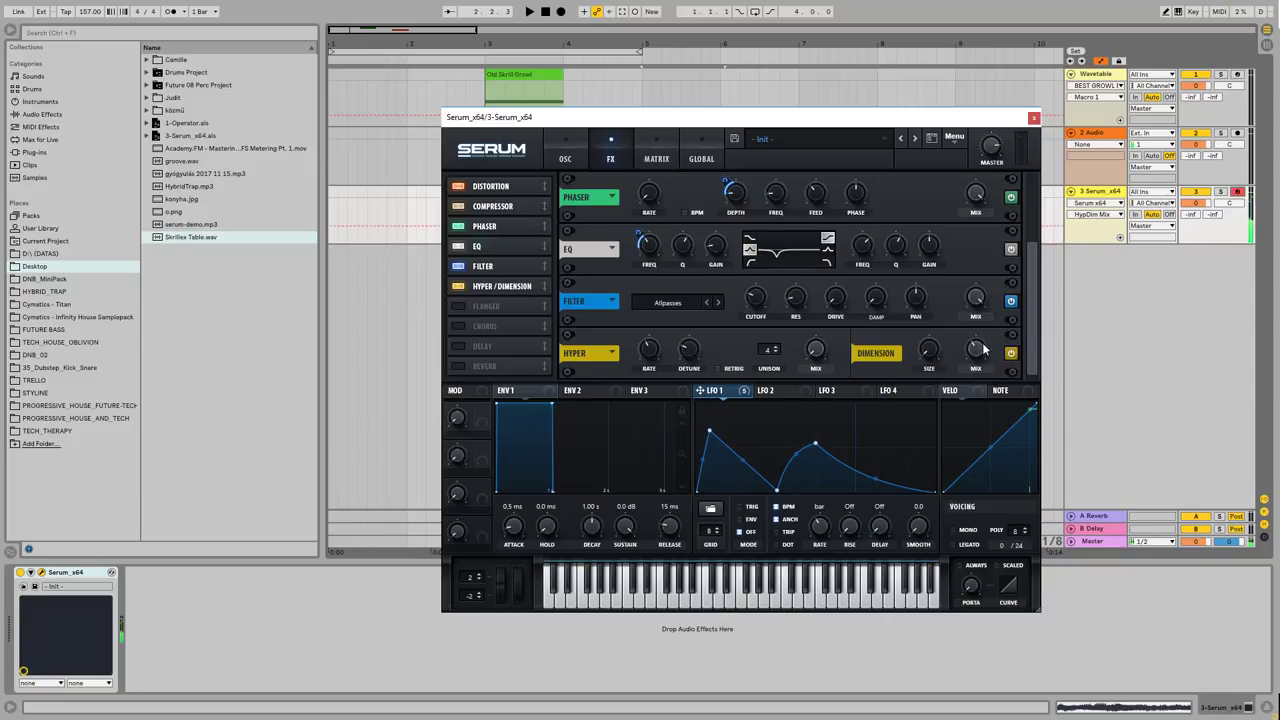
mouse_move(1031, 336)
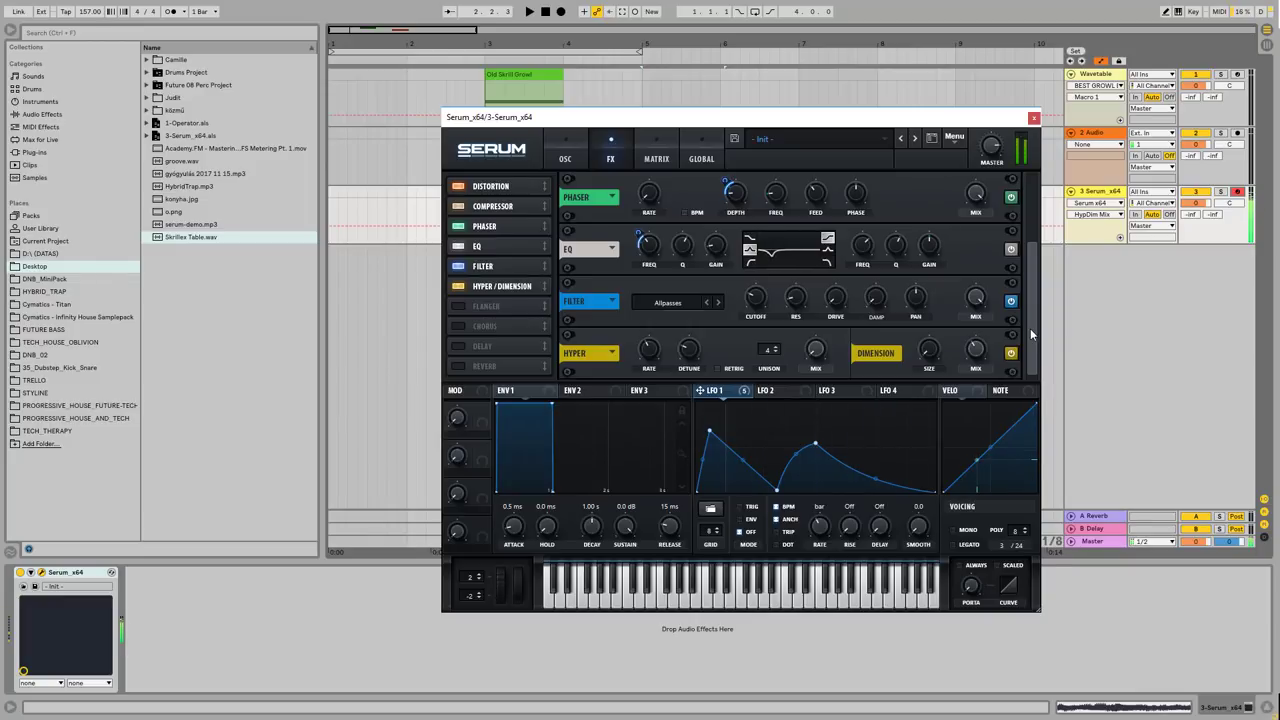
click(565, 158)
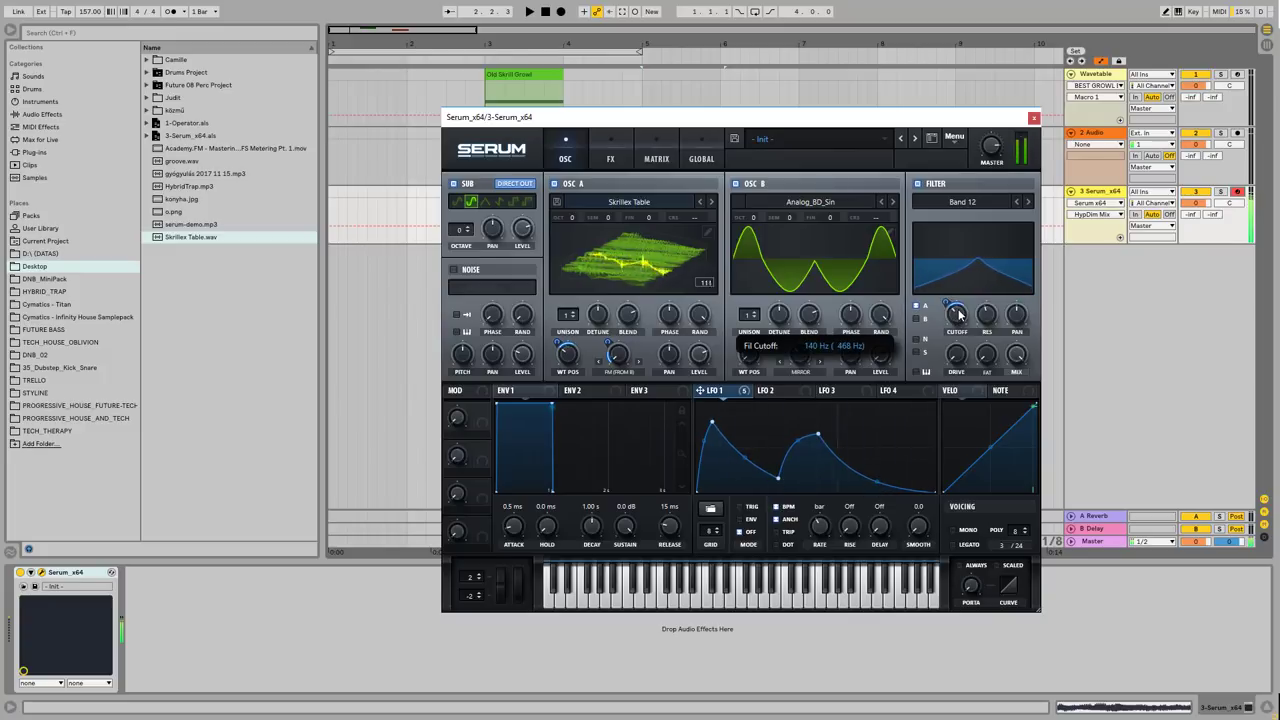
Lower Serum's main filter cutoff to around 140 Hz.
drag(957, 313, 957, 325)
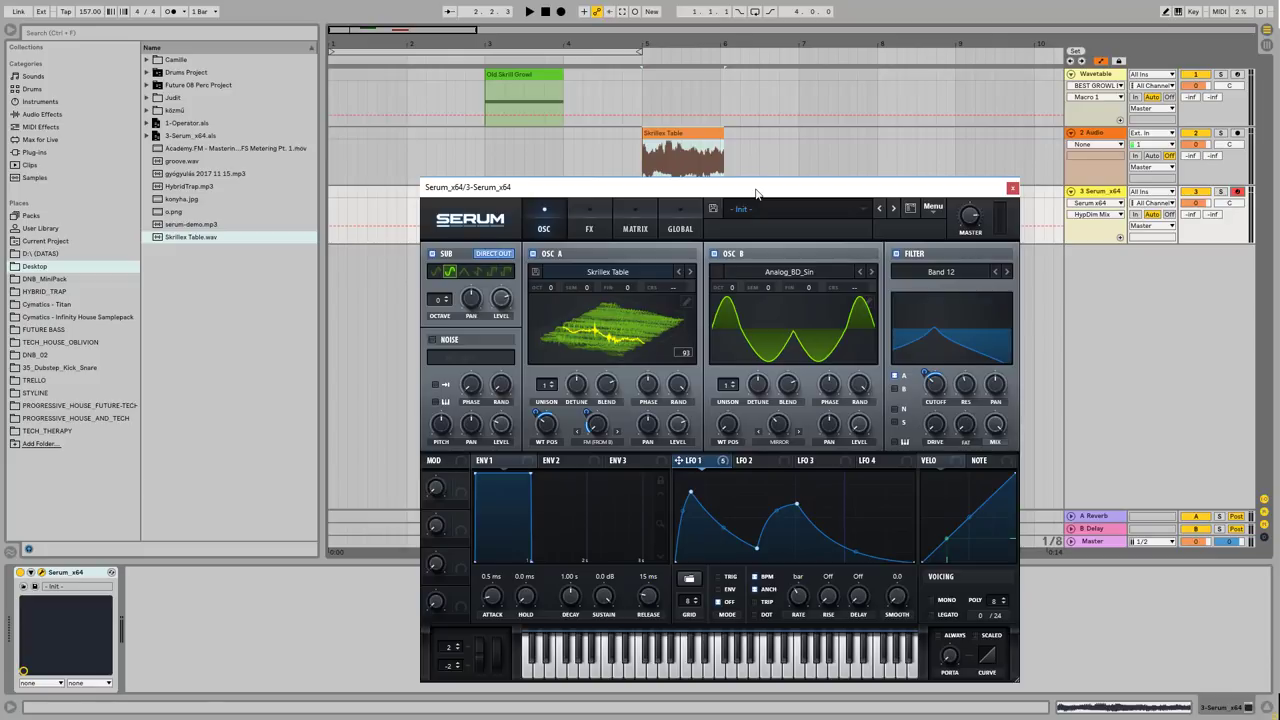
mouse_move(897, 253)
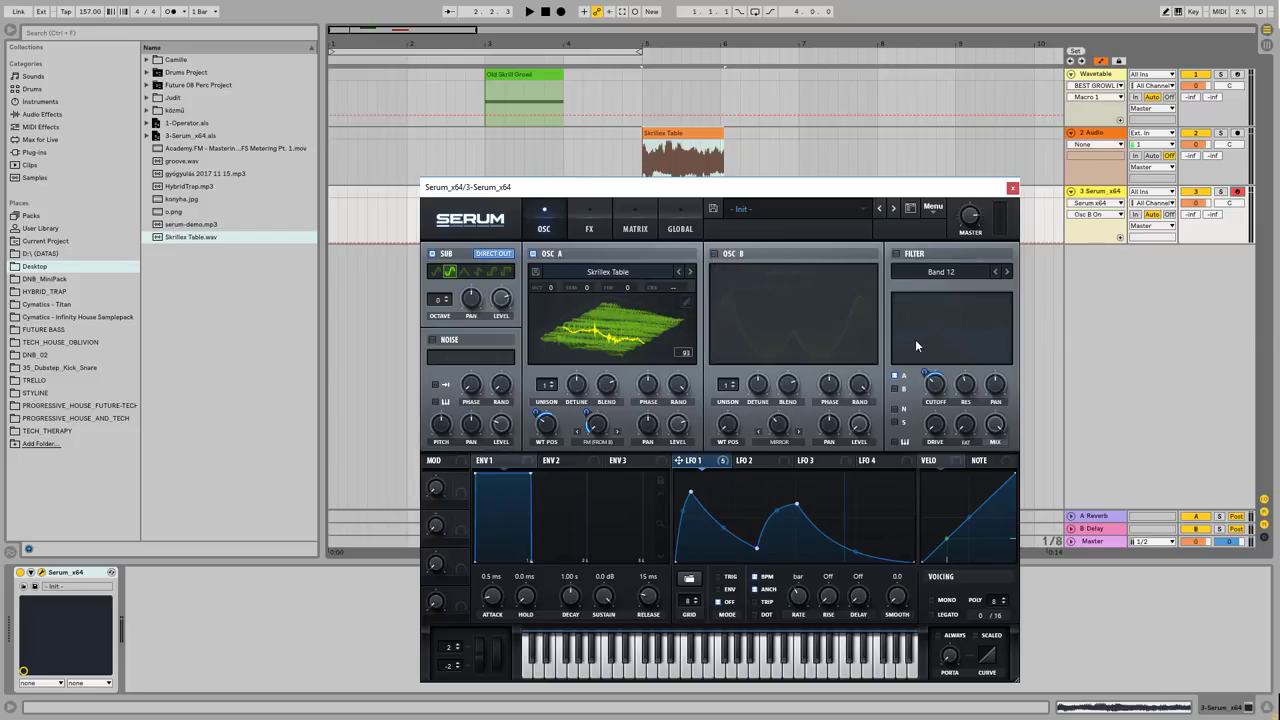
mouse_move(935, 332)
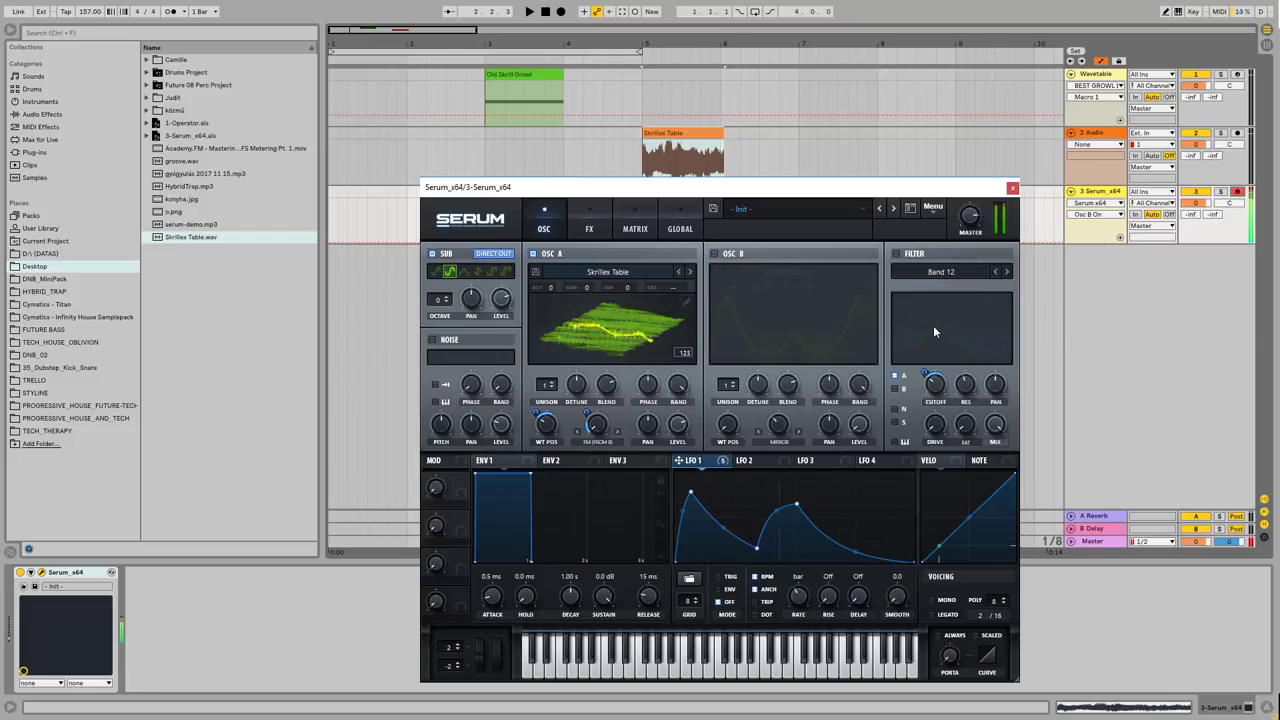
Bypass the compressor in Serum's effects chain and return to the oscillators.
click(589, 228)
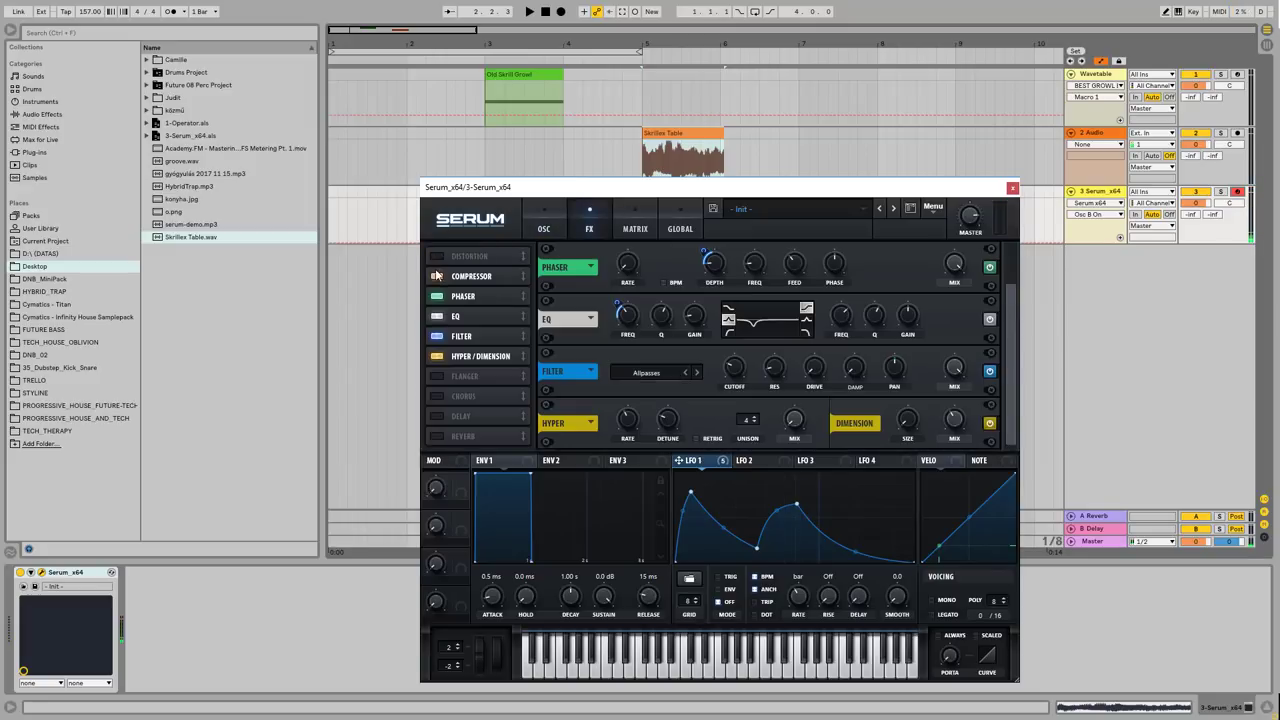
click(436, 276)
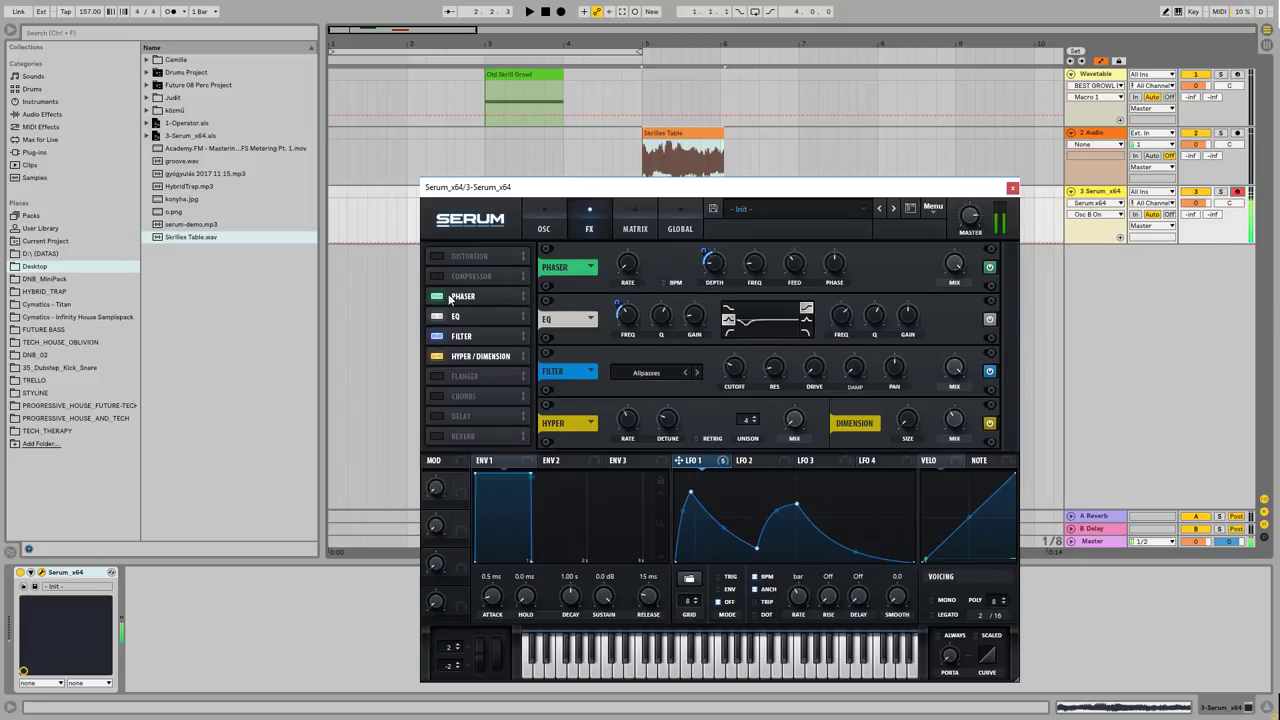
click(544, 228)
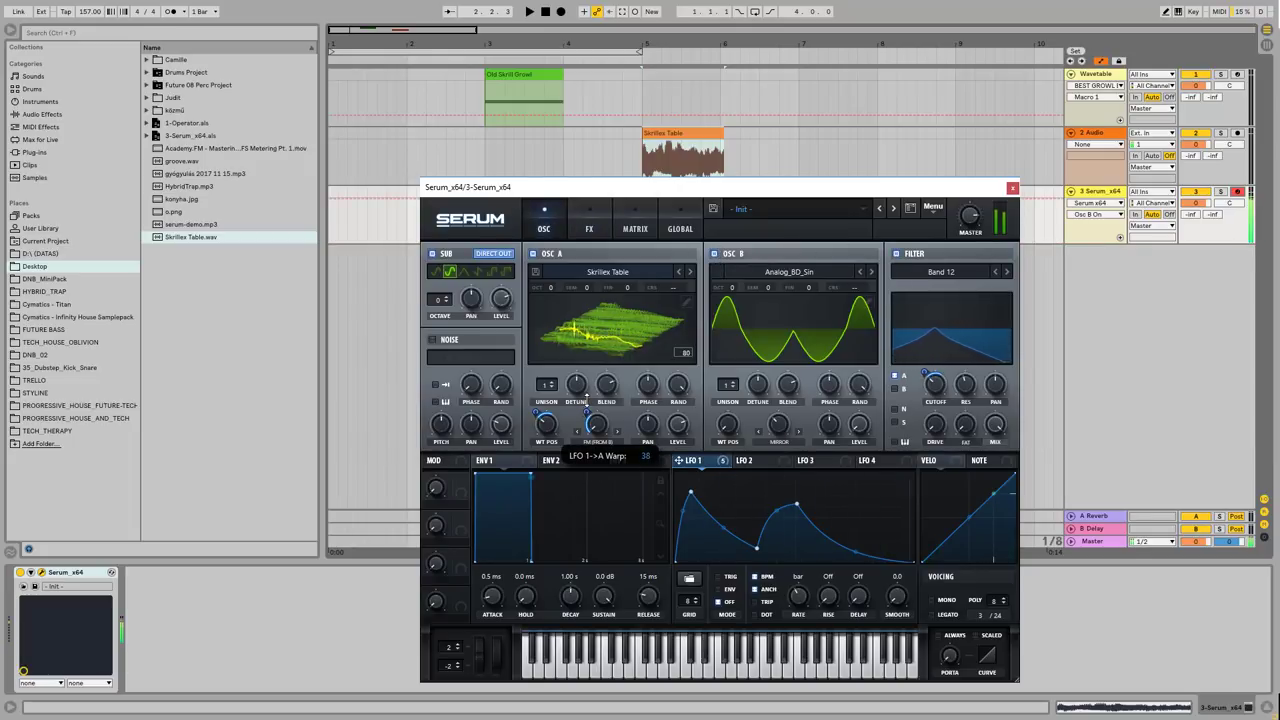
Change LFO 1's warp modulation depth on oscillator A and retune the filter cutoff.
drag(595, 423, 600, 435)
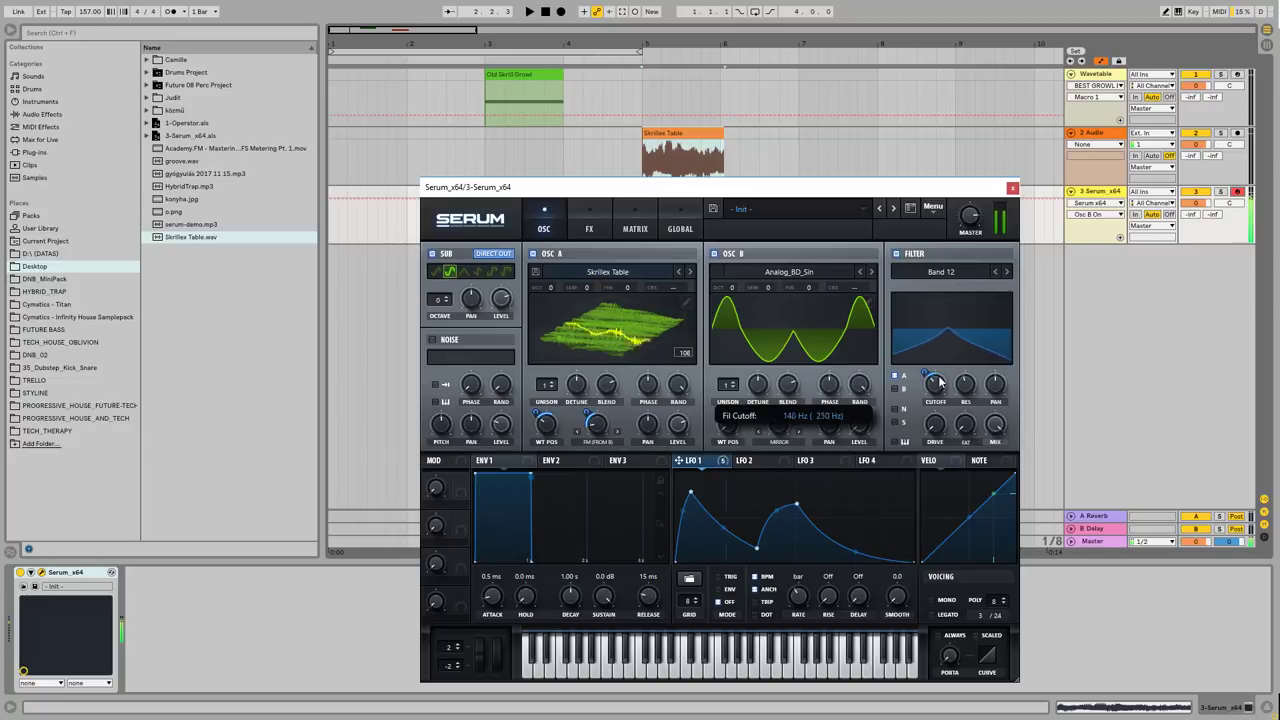
drag(935, 385, 940, 378)
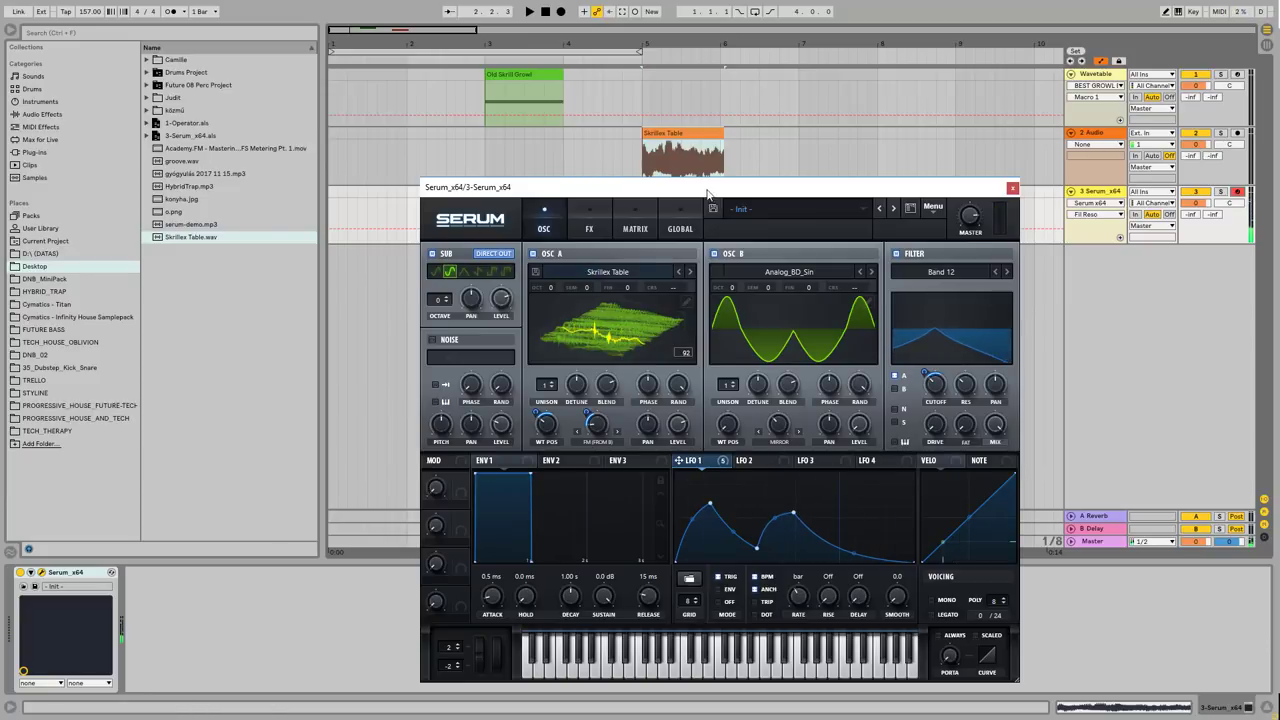
mouse_move(735, 203)
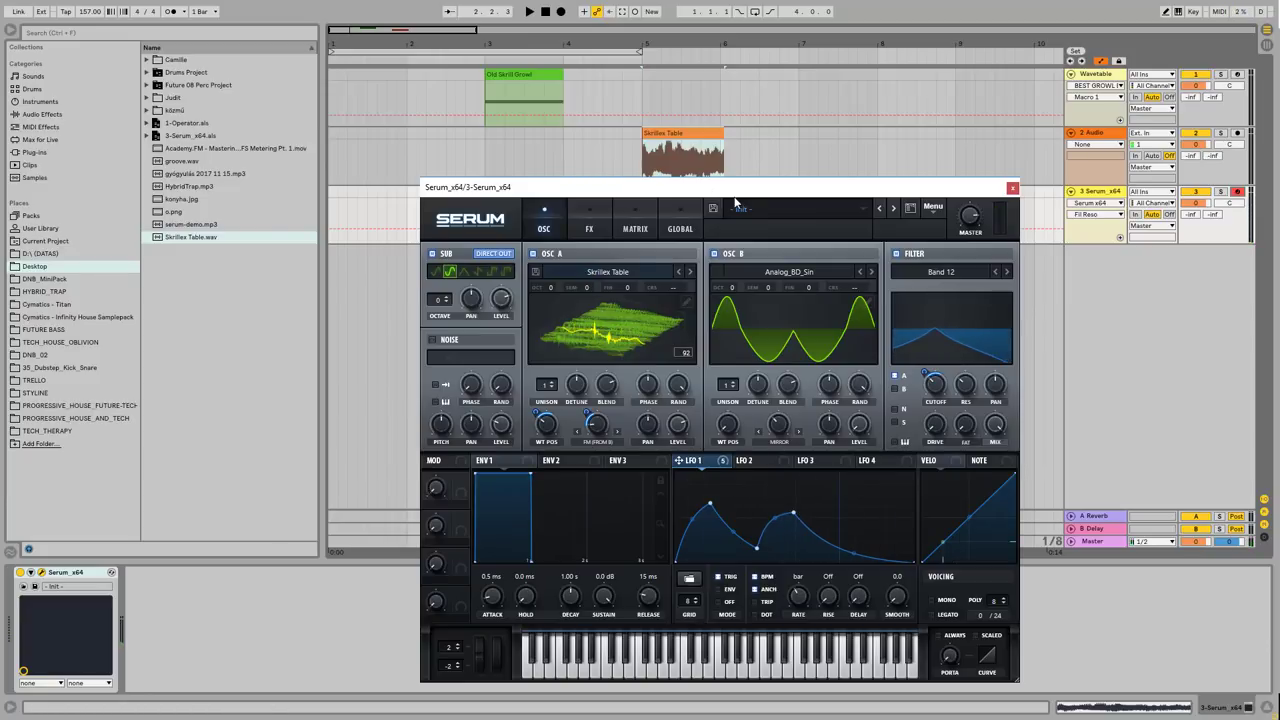